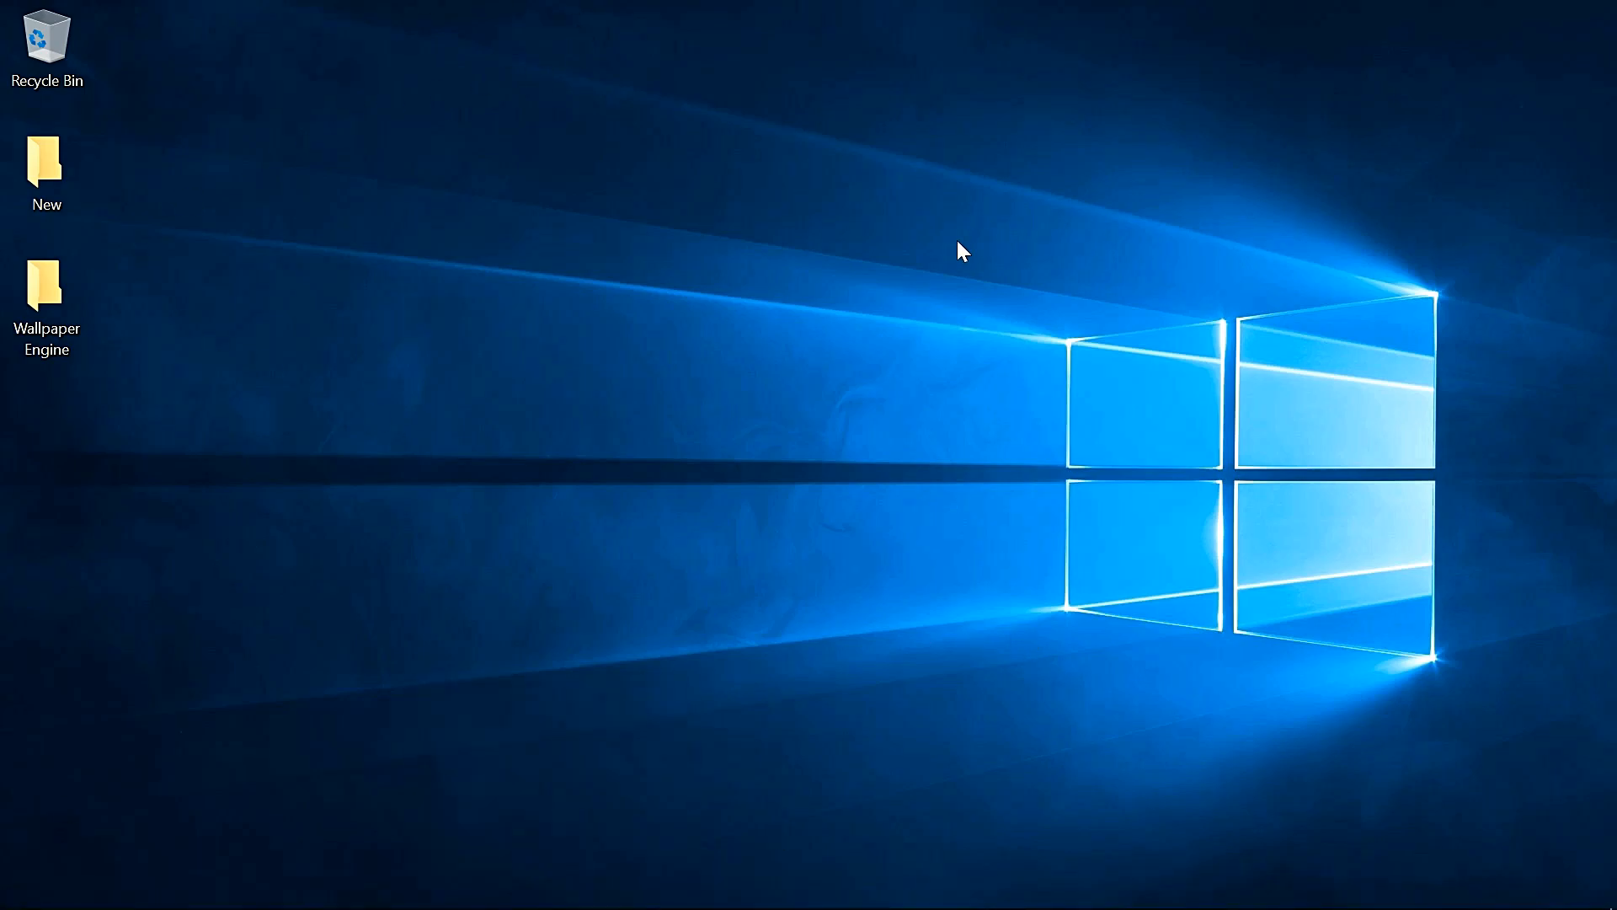
mouse_move(930, 85)
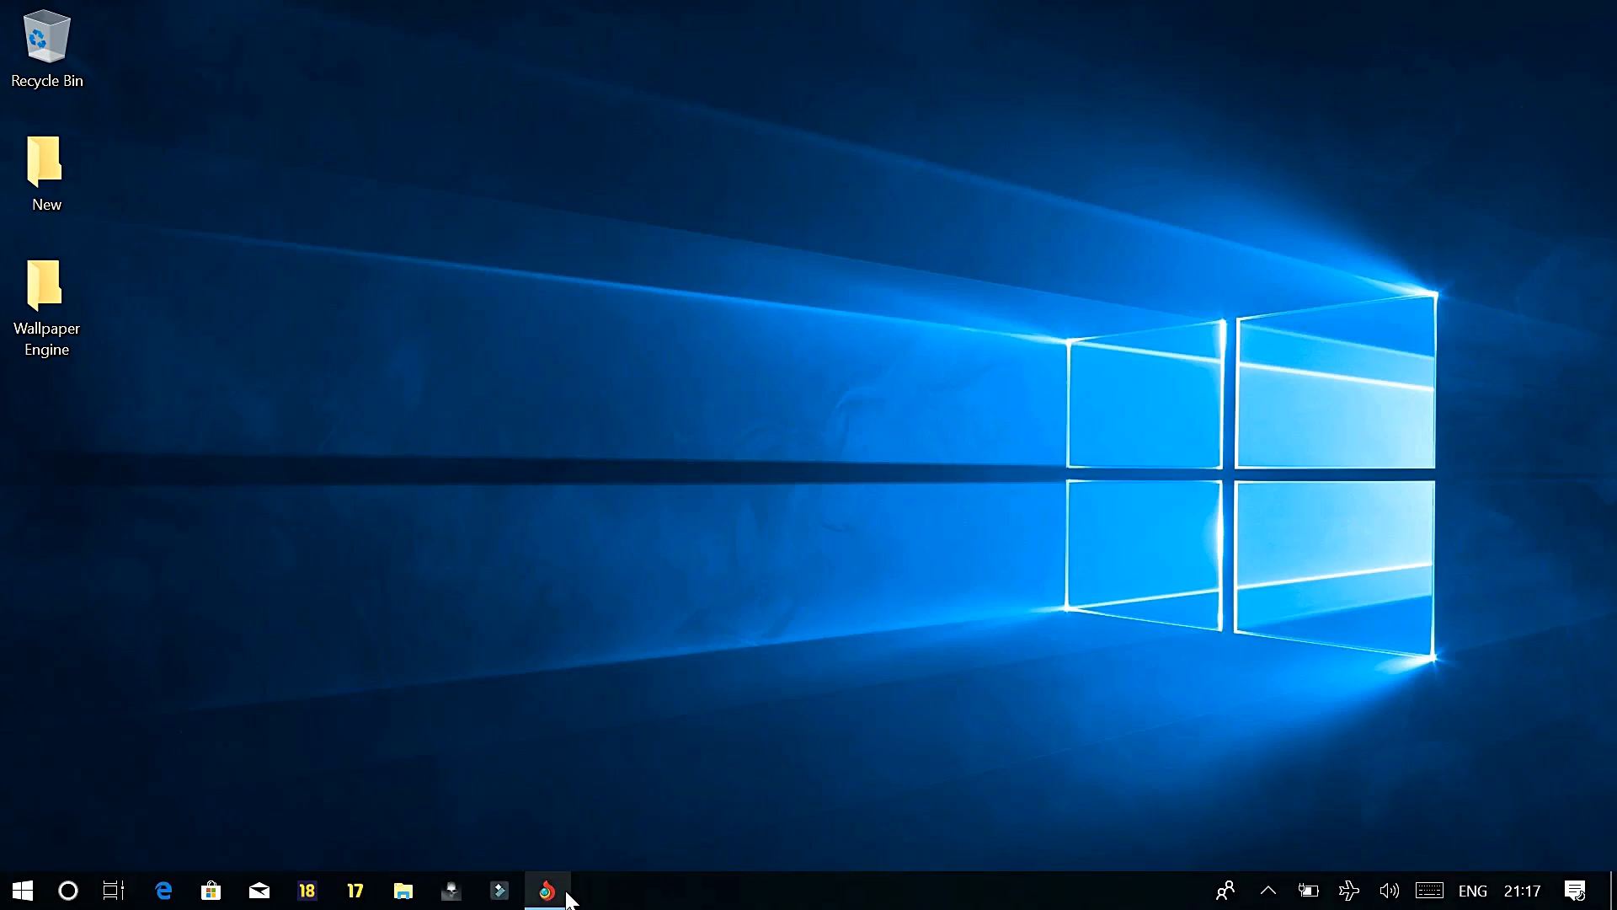
Launch the Torch browser from the taskbar onto its new-tab start page.
click(548, 889)
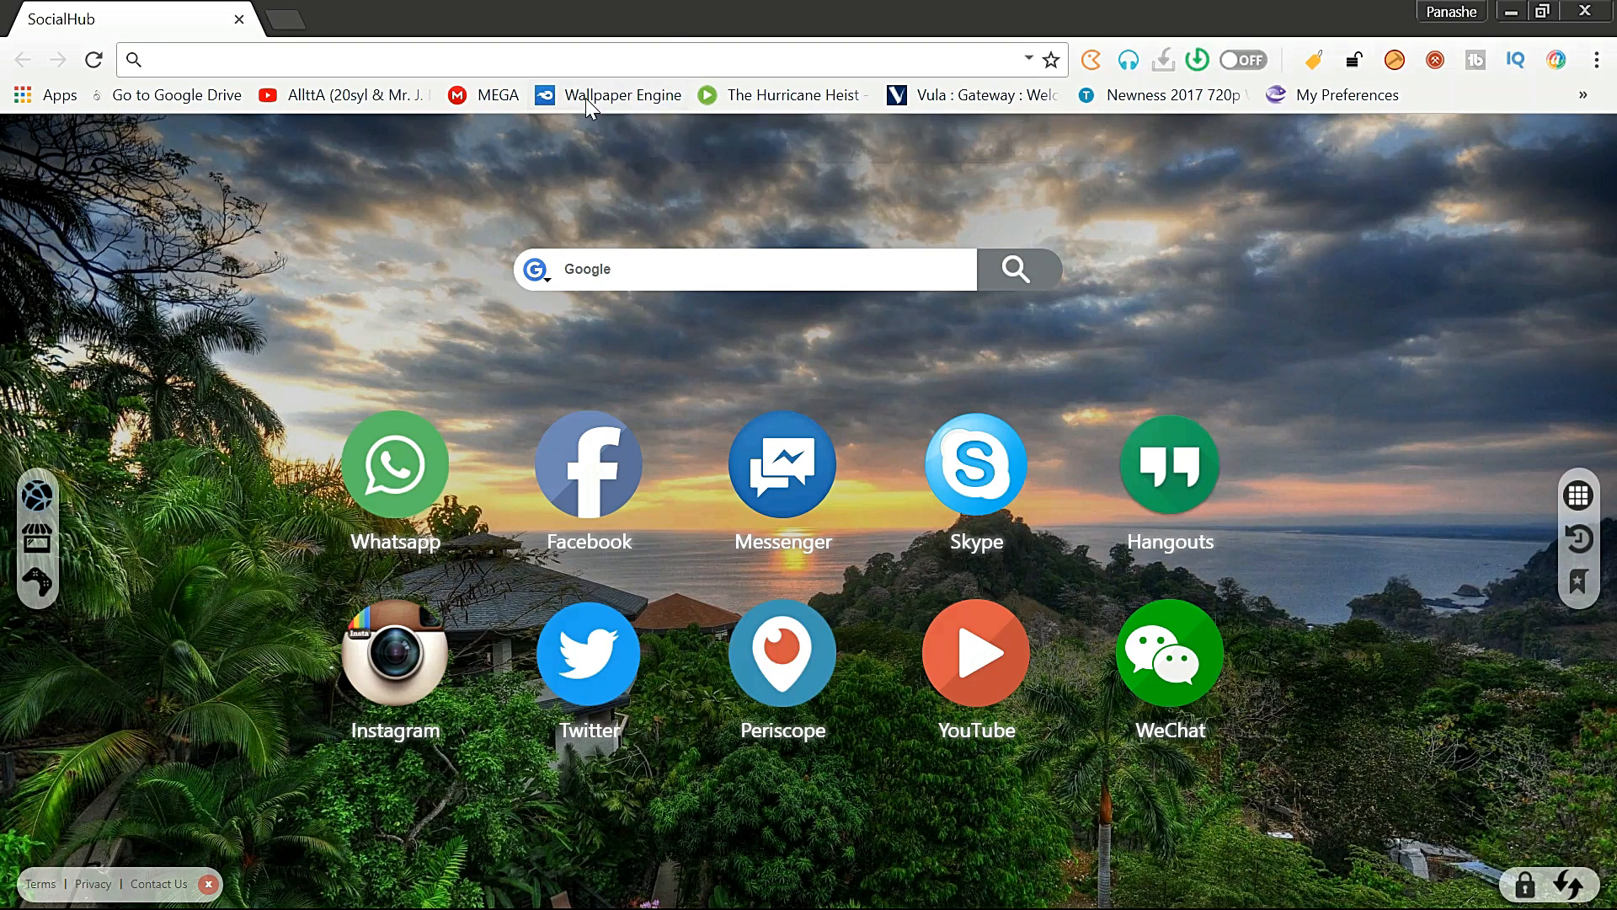
Start the MediaFire download of Wallpaper Engine.rar and show the browser's full downloads list.
click(623, 94)
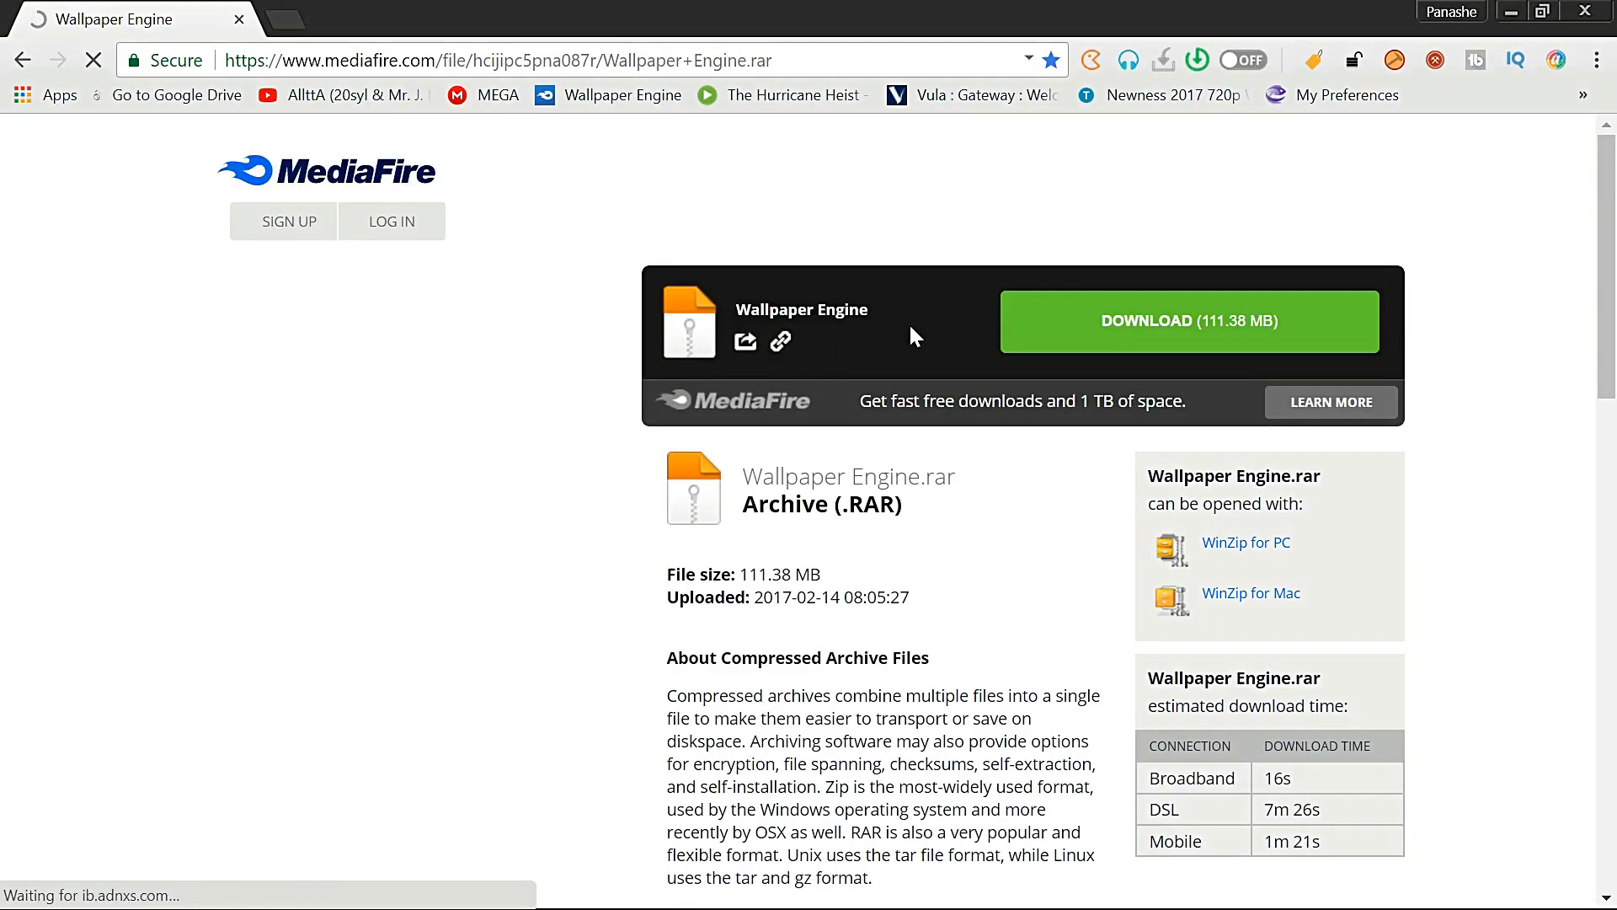
click(1188, 321)
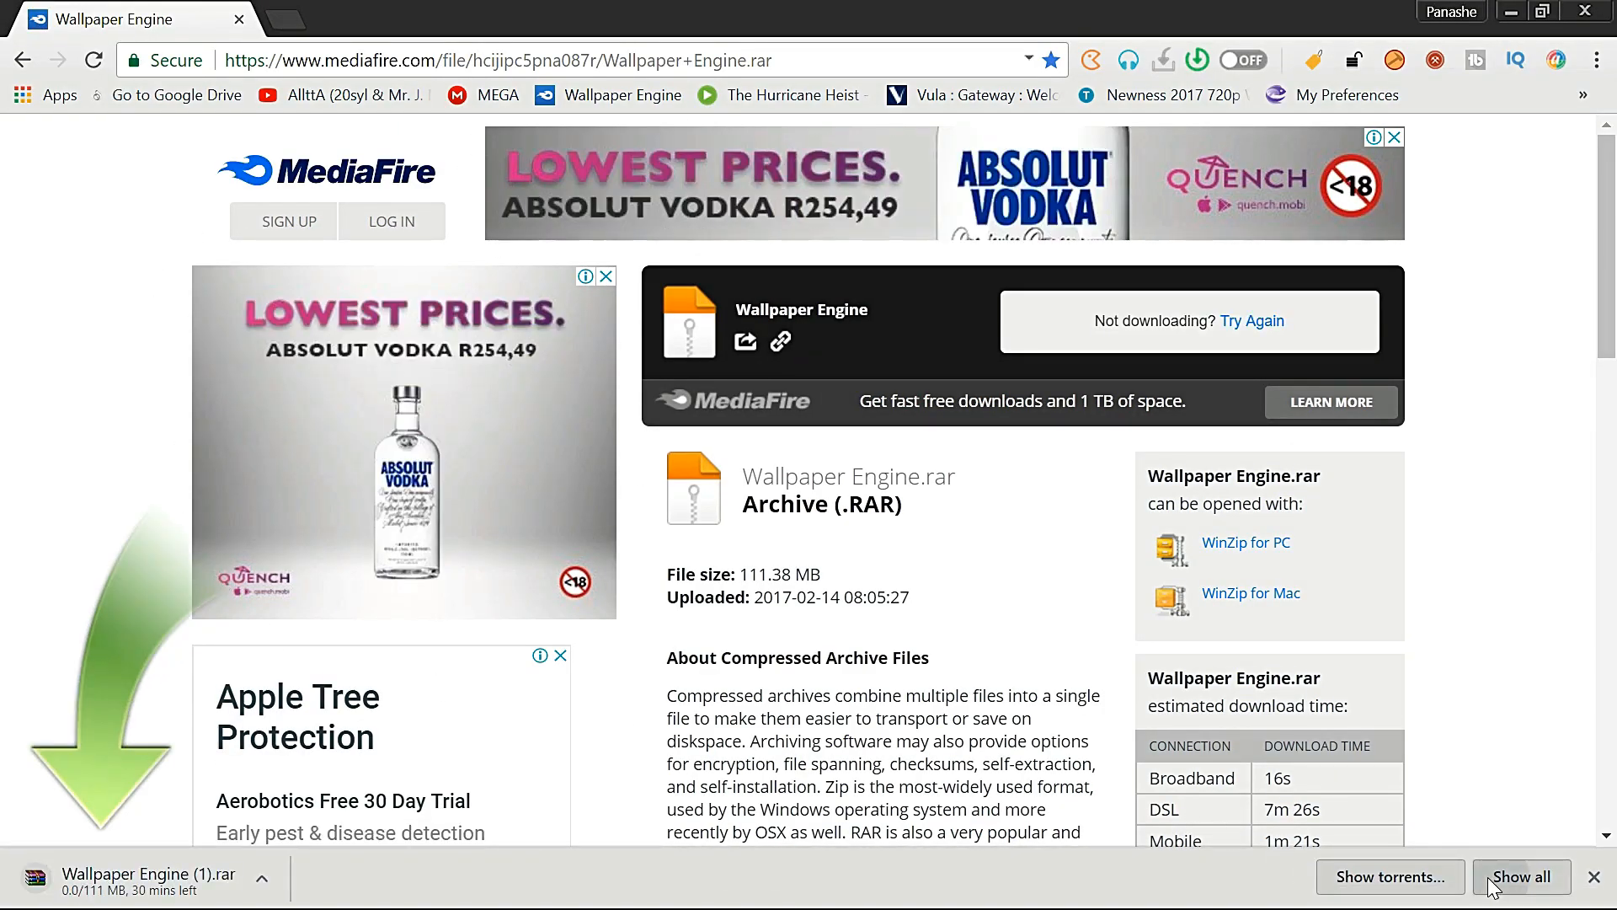
click(1520, 877)
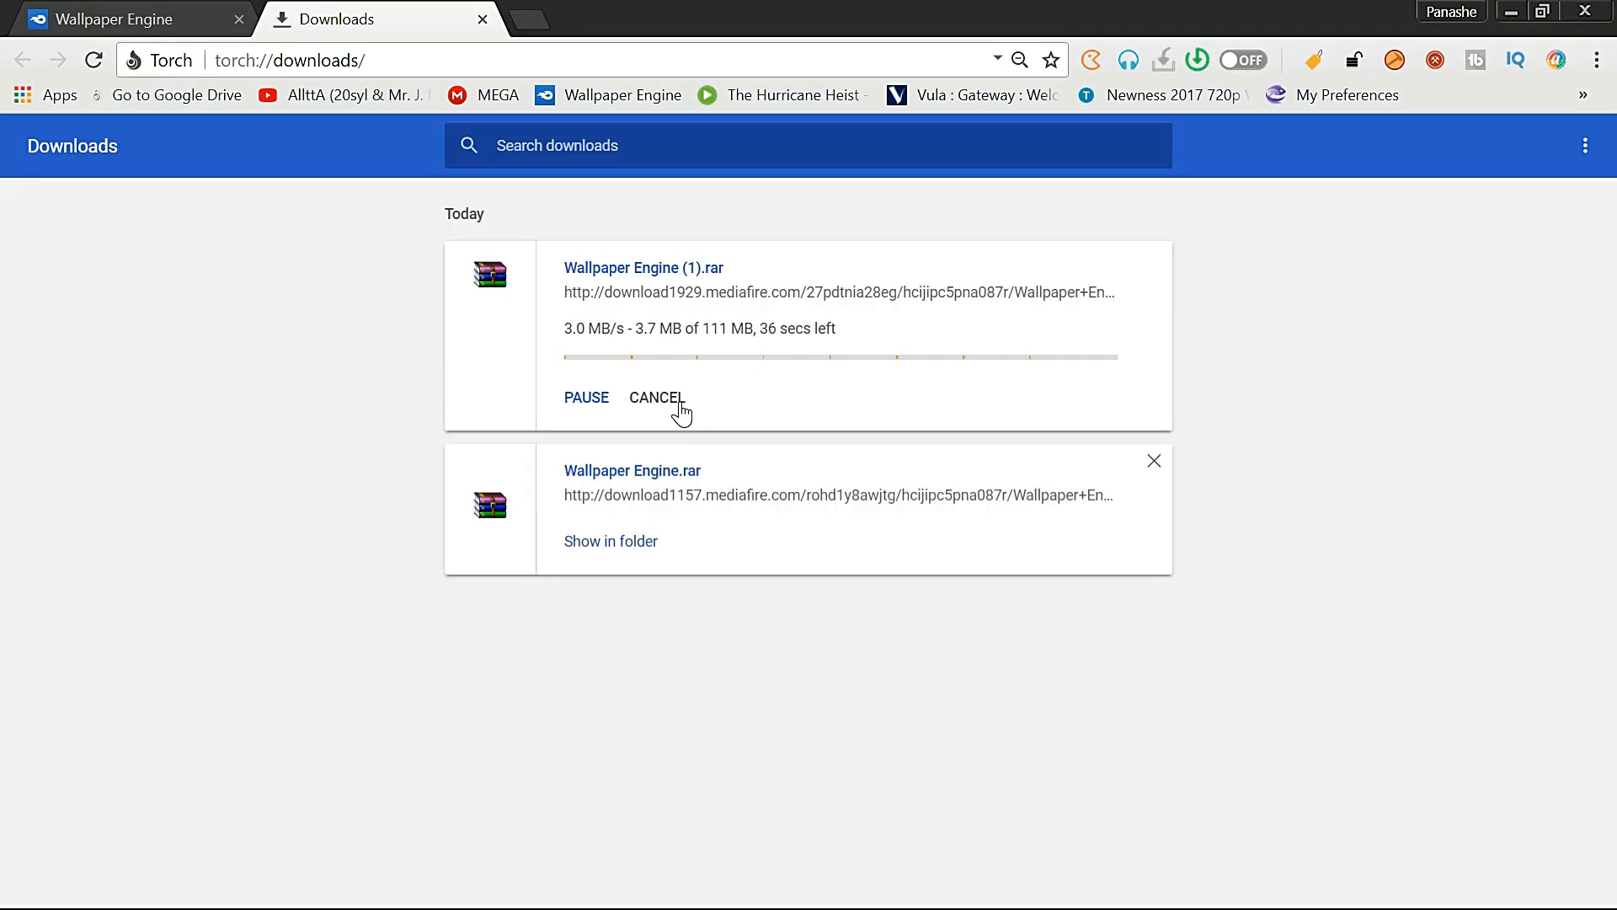
Cancel and remove the duplicate Wallpaper Engine (1).rar download, then reveal Wallpaper Engine.rar in its folder.
click(656, 397)
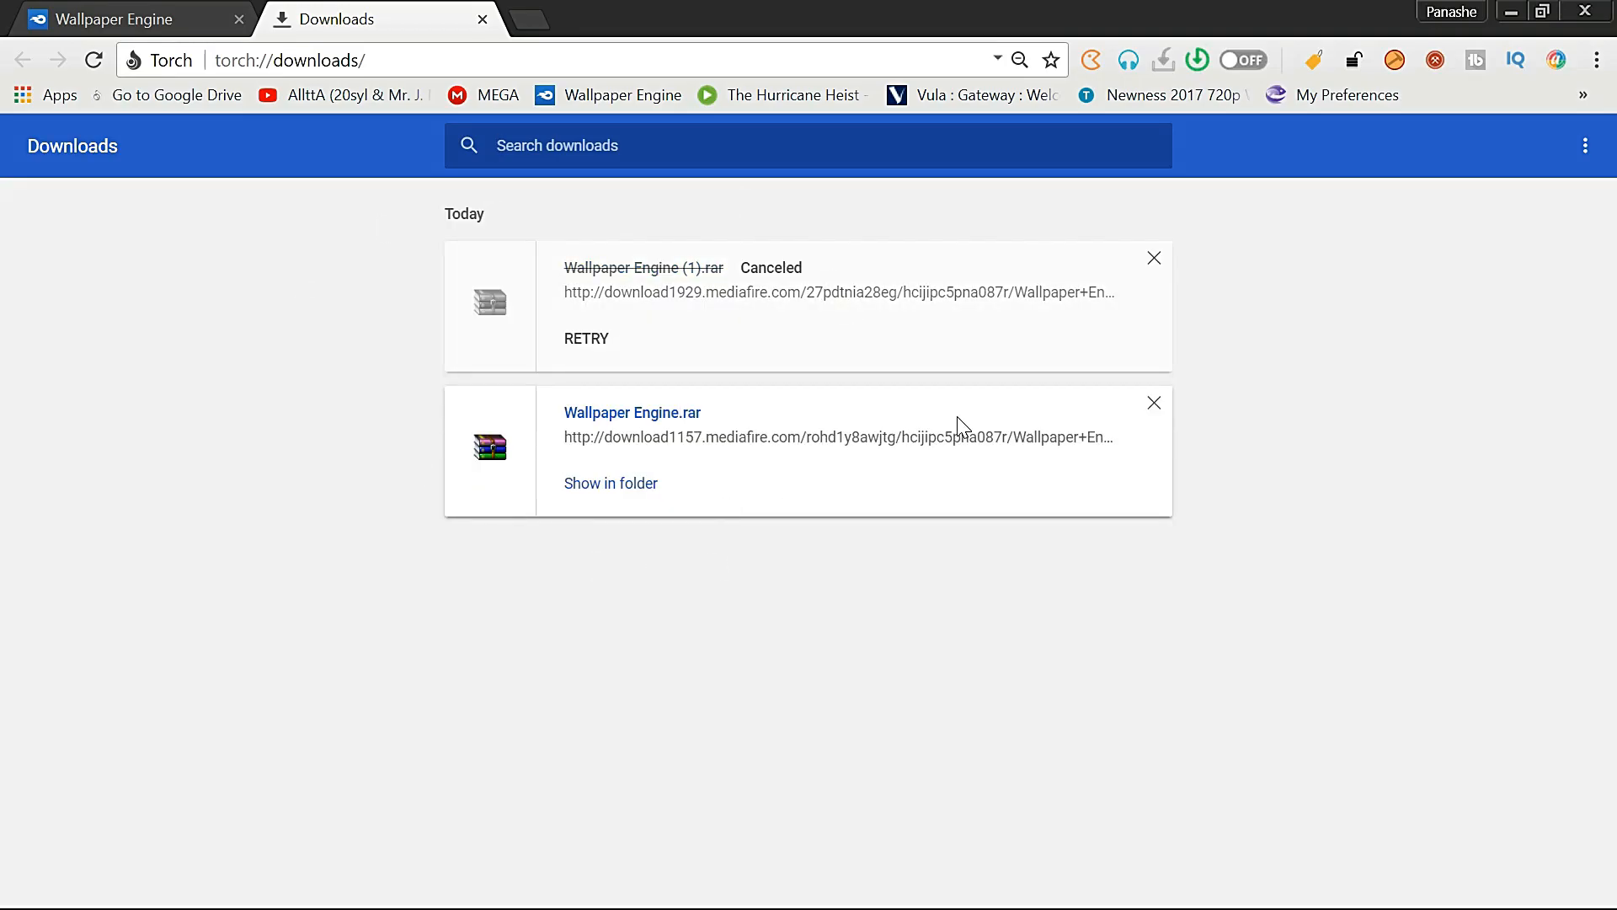
click(1153, 257)
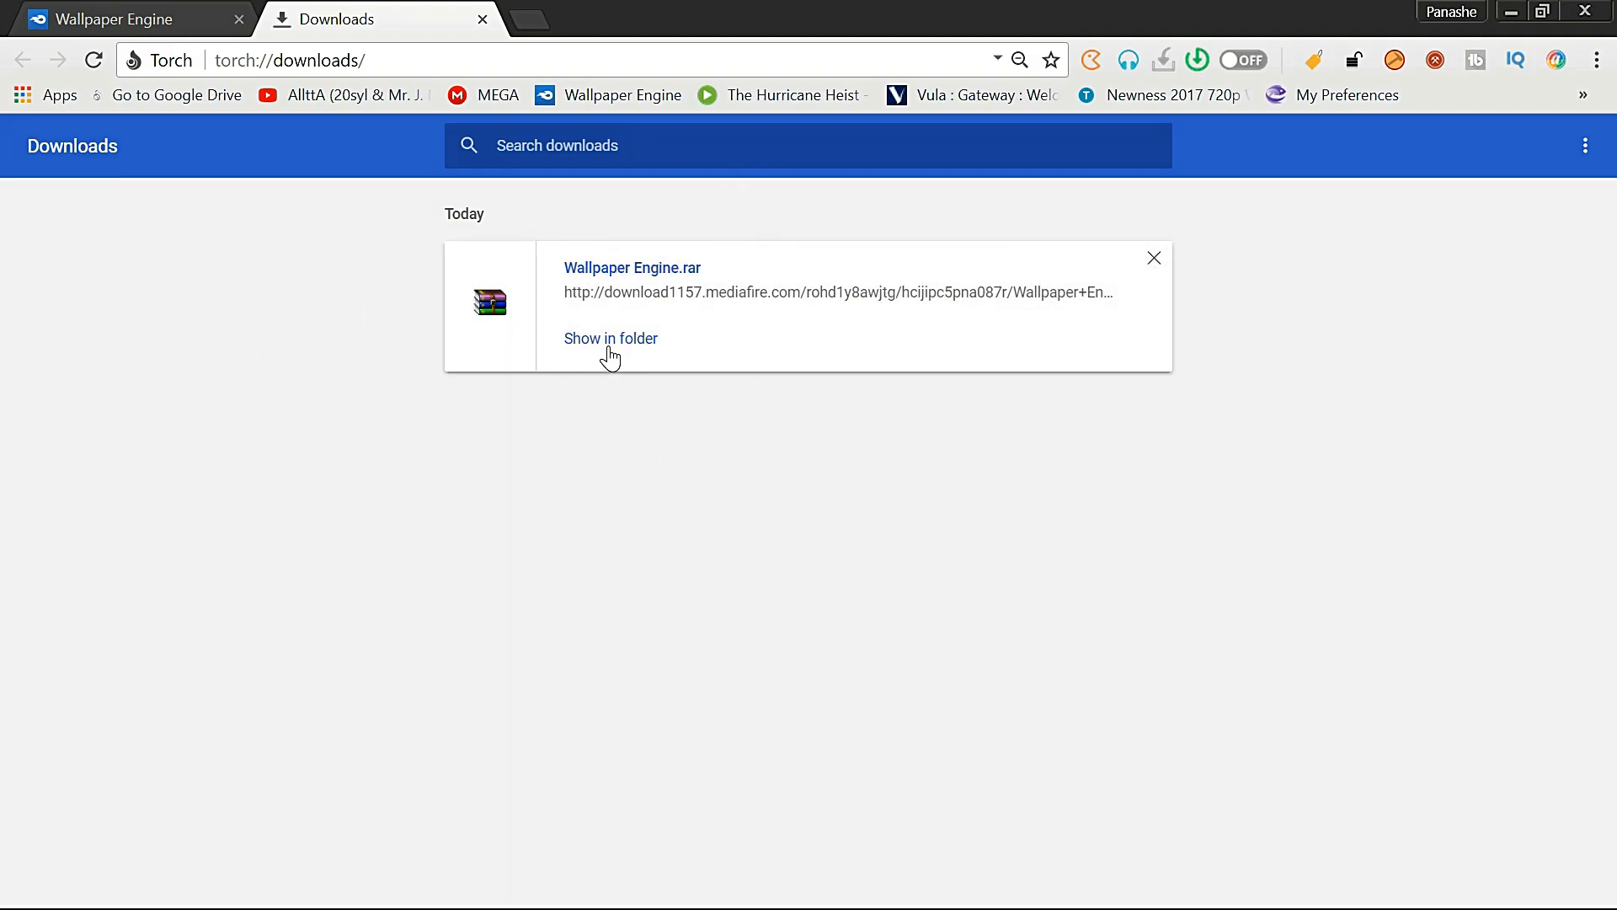
mouse_move(818, 424)
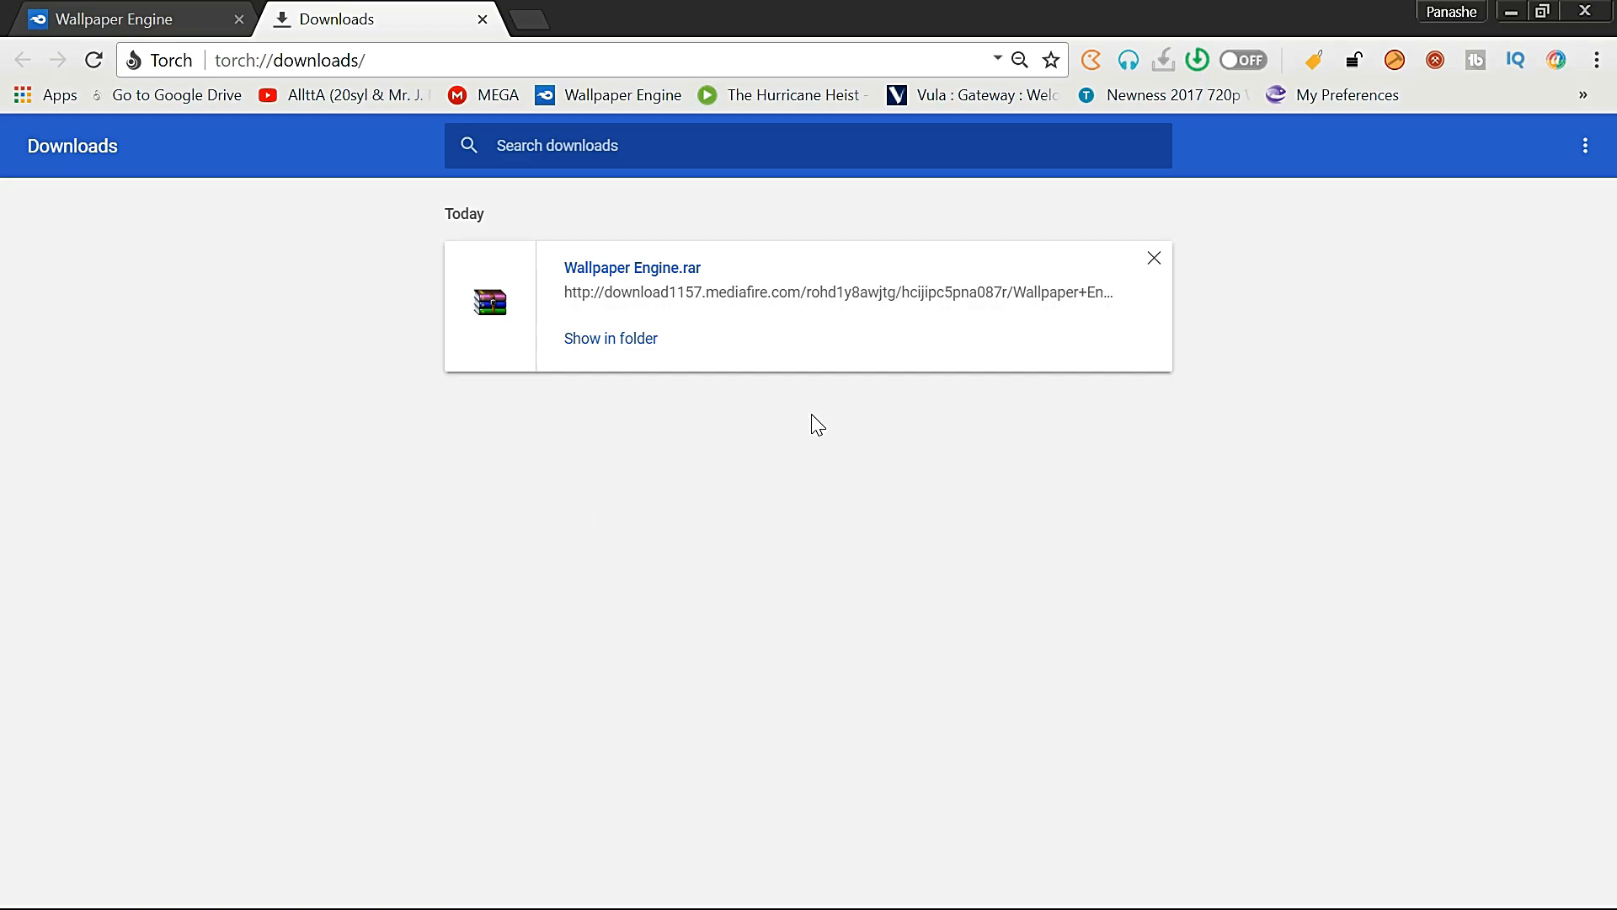
mouse_move(1251, 99)
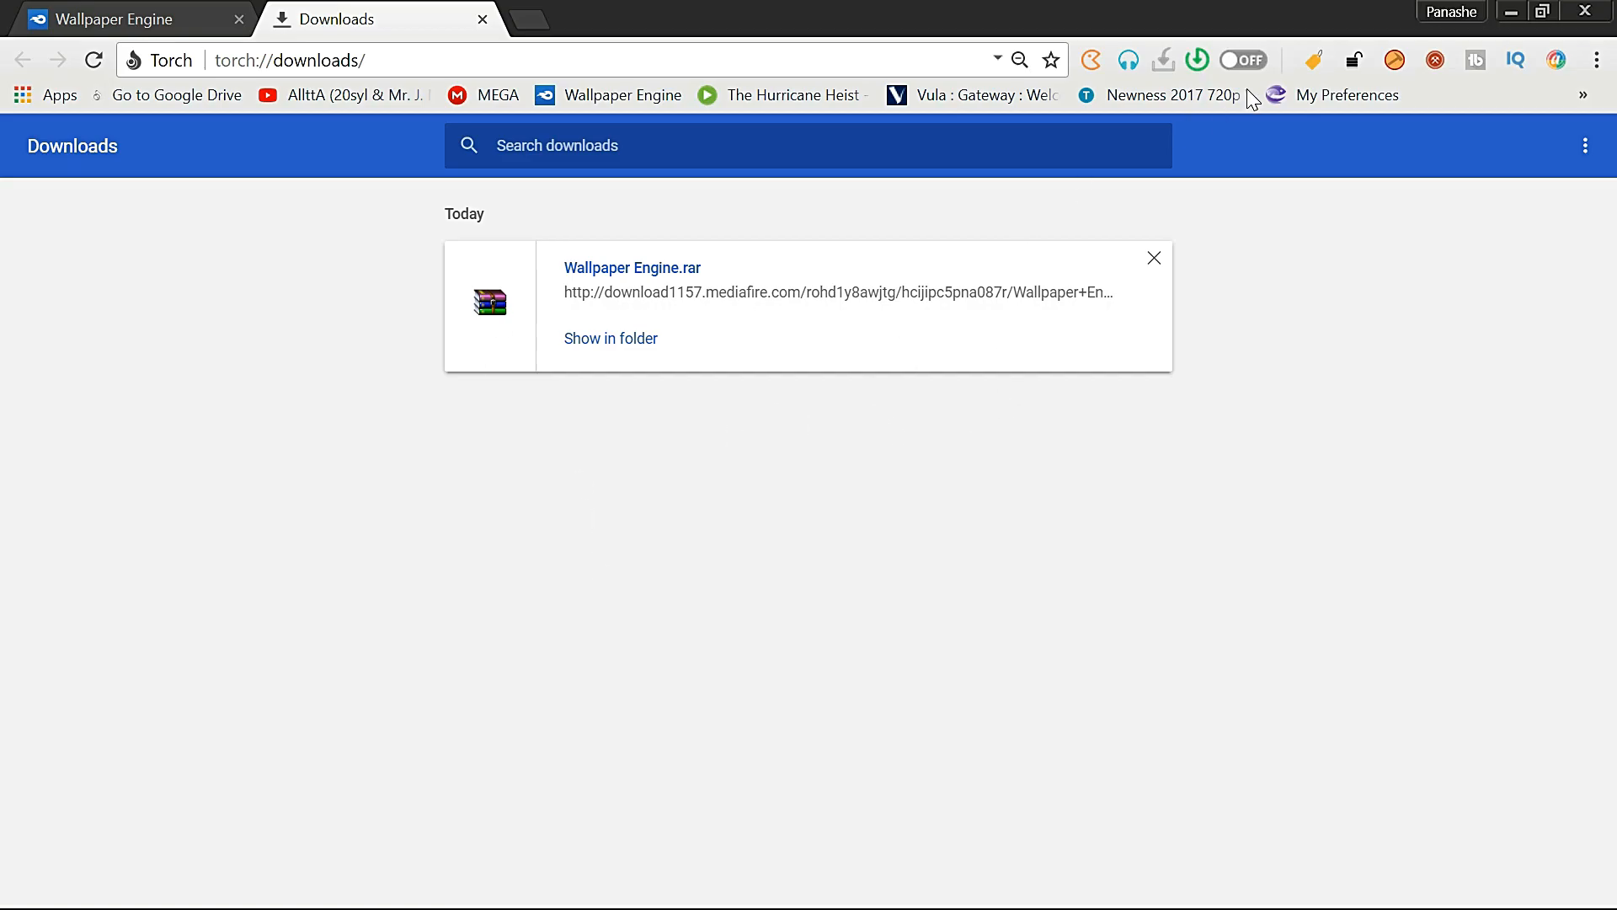
click(609, 338)
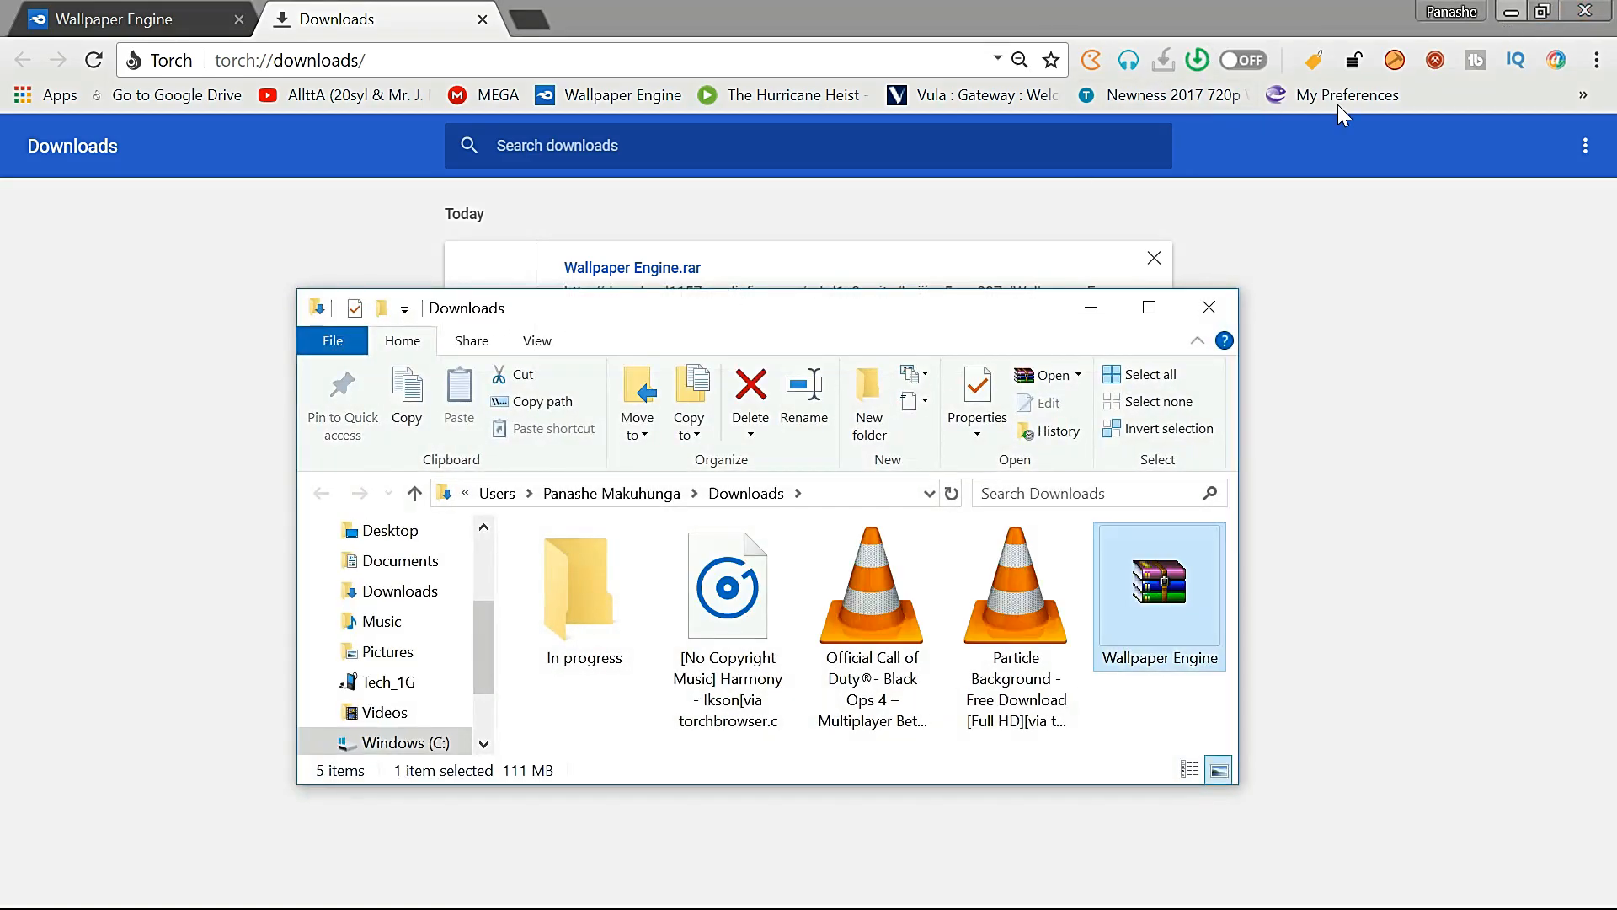
Maximize Explorer and move from Downloads to the Desktop folder with the New and Wallpaper Engine folders.
click(1148, 307)
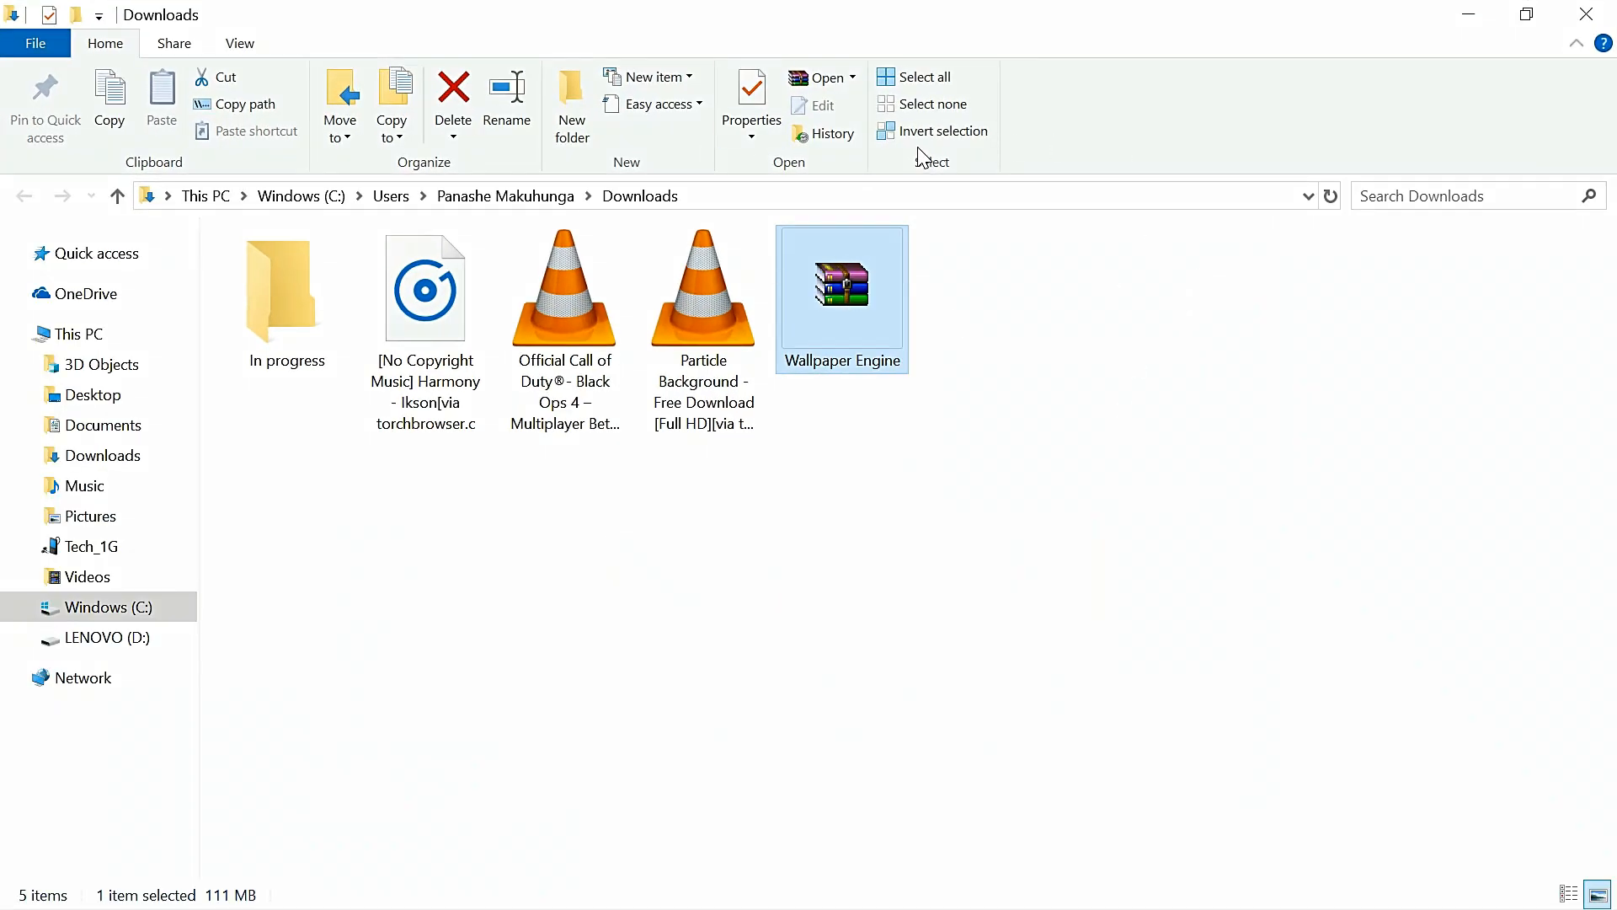
mouse_move(864, 330)
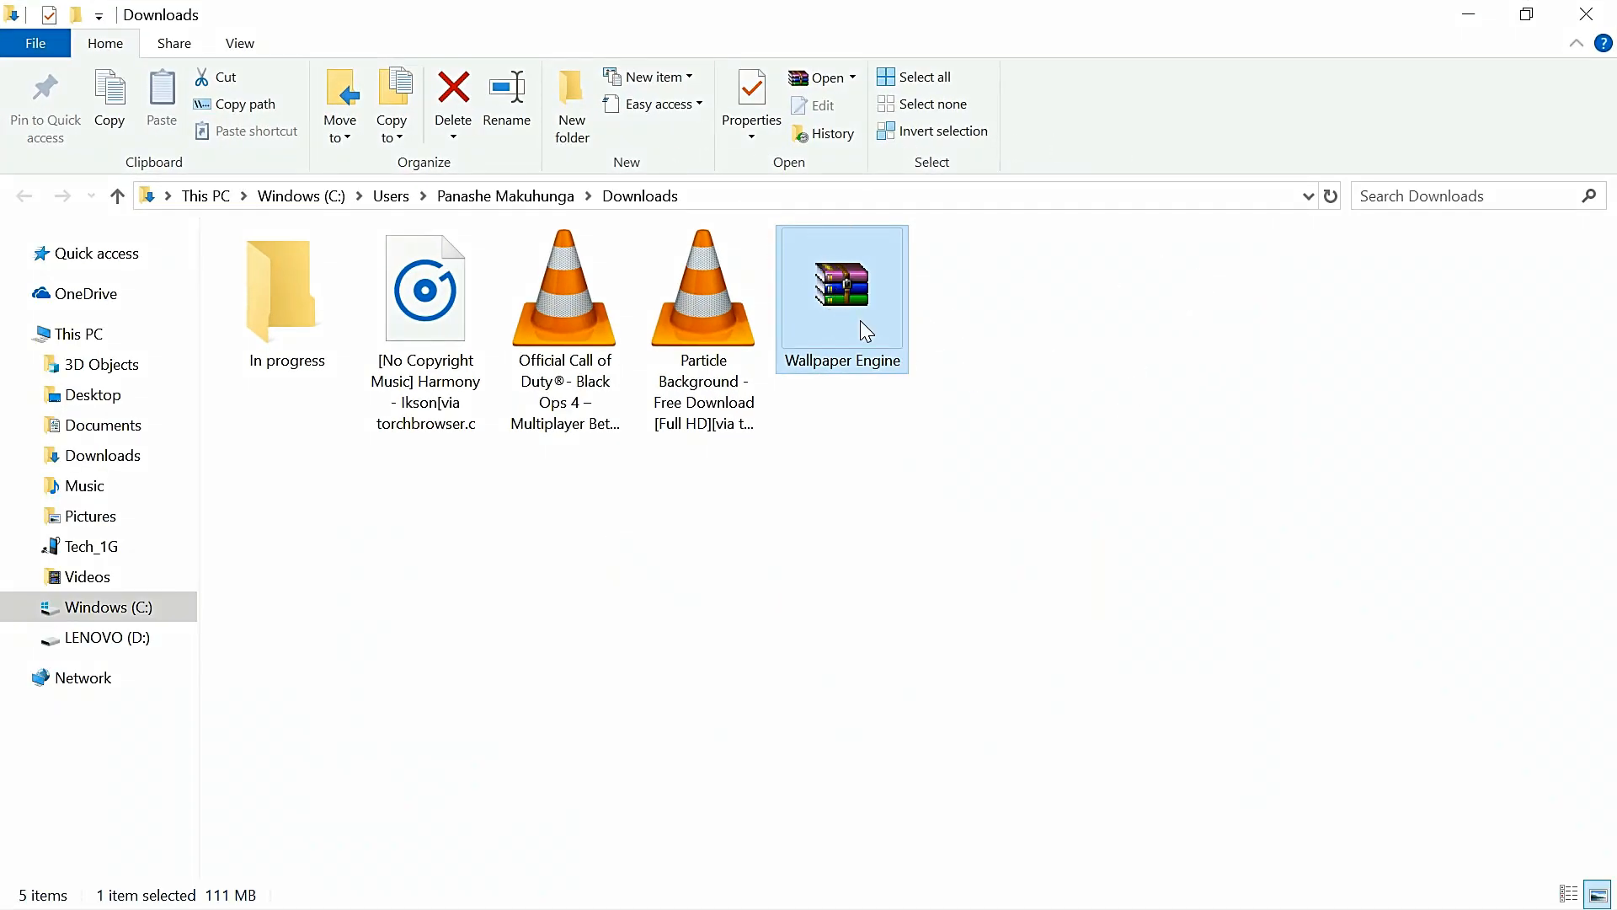
mouse_move(882, 310)
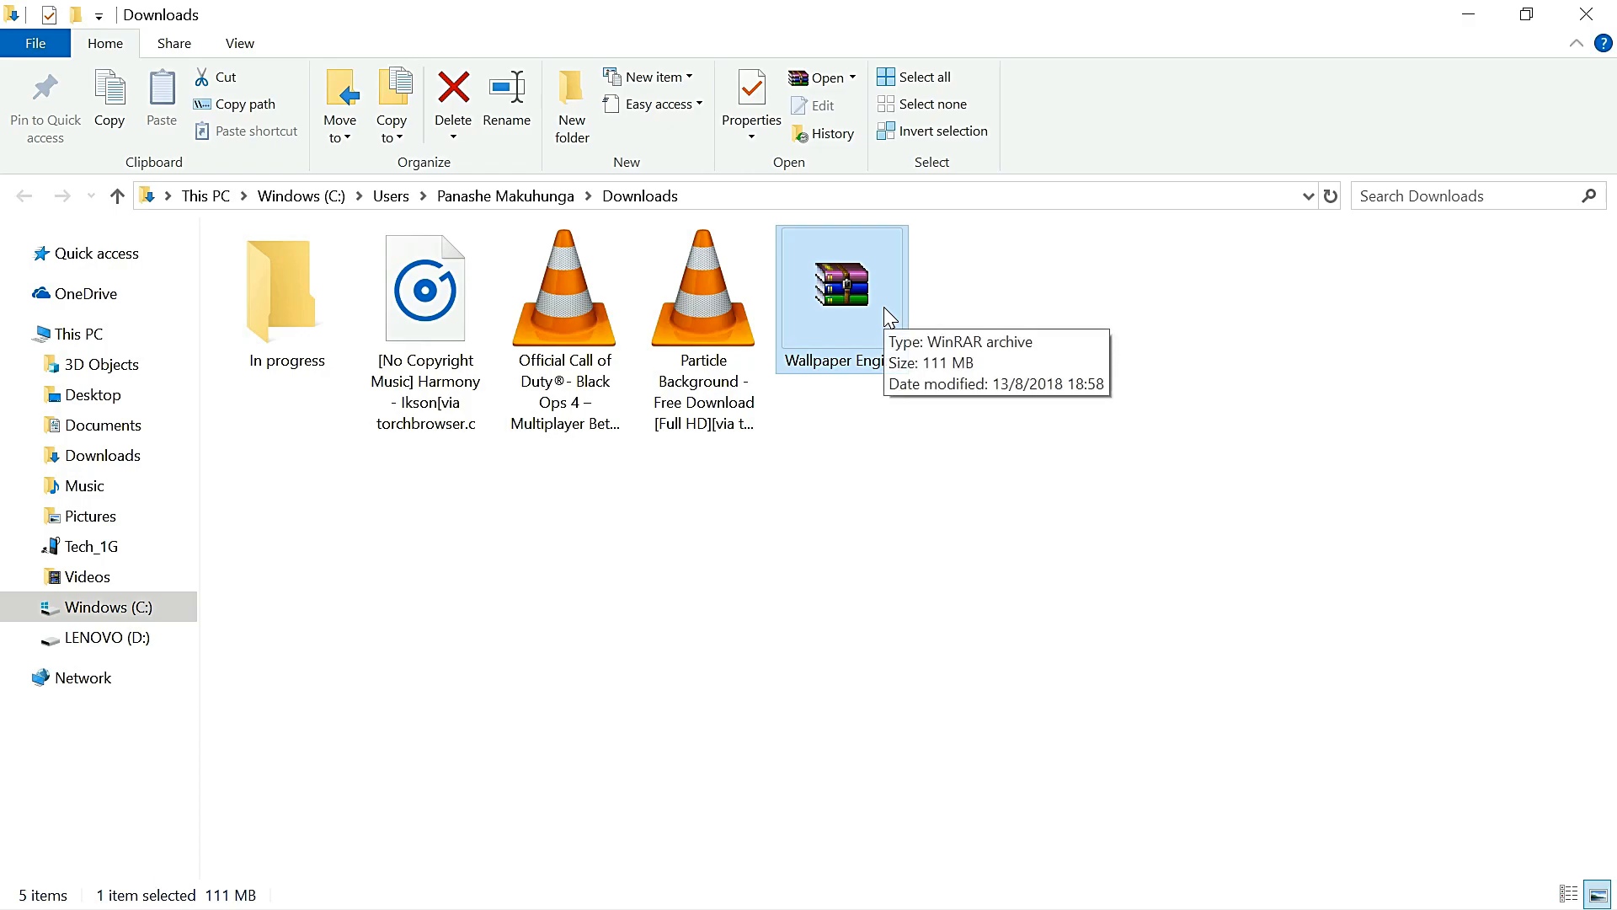
right_click(841, 284)
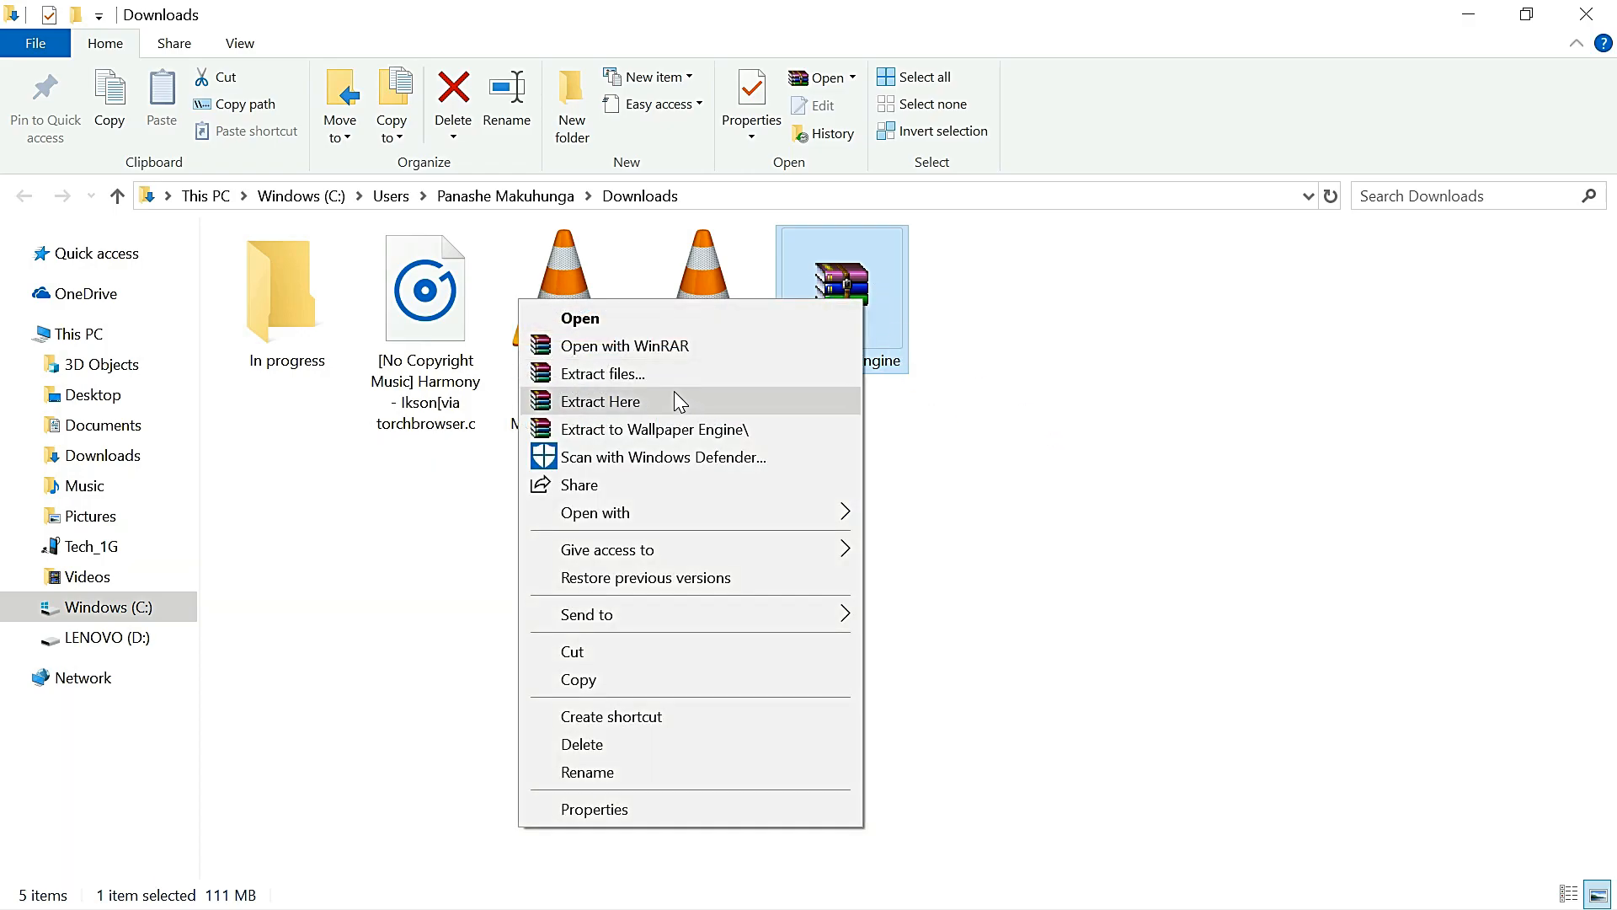
mouse_move(103, 442)
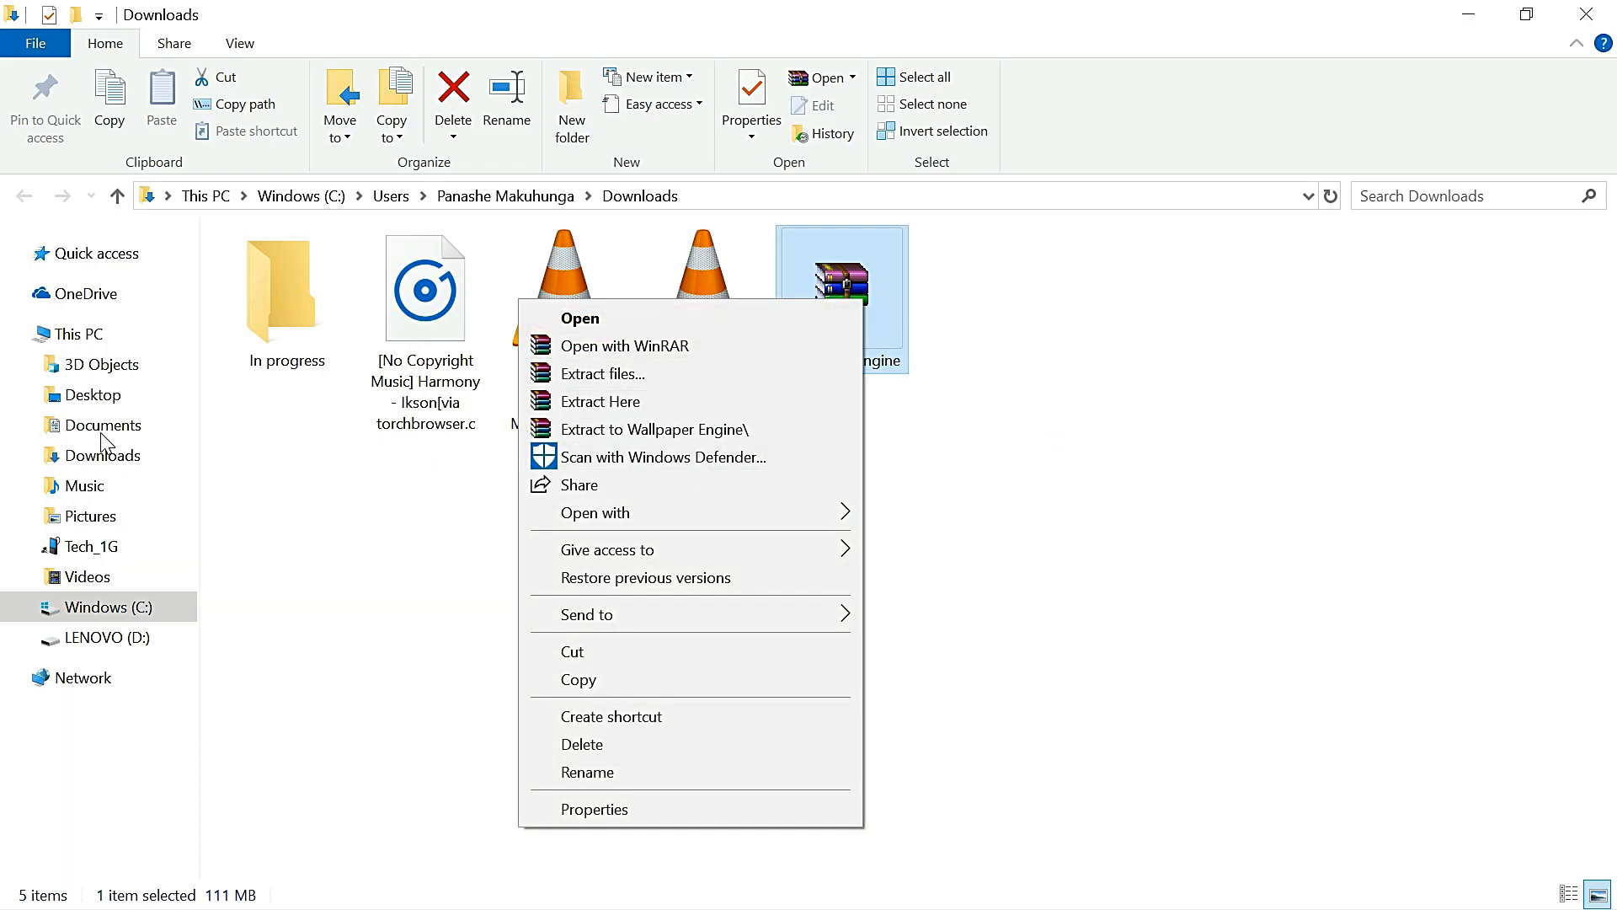
click(92, 394)
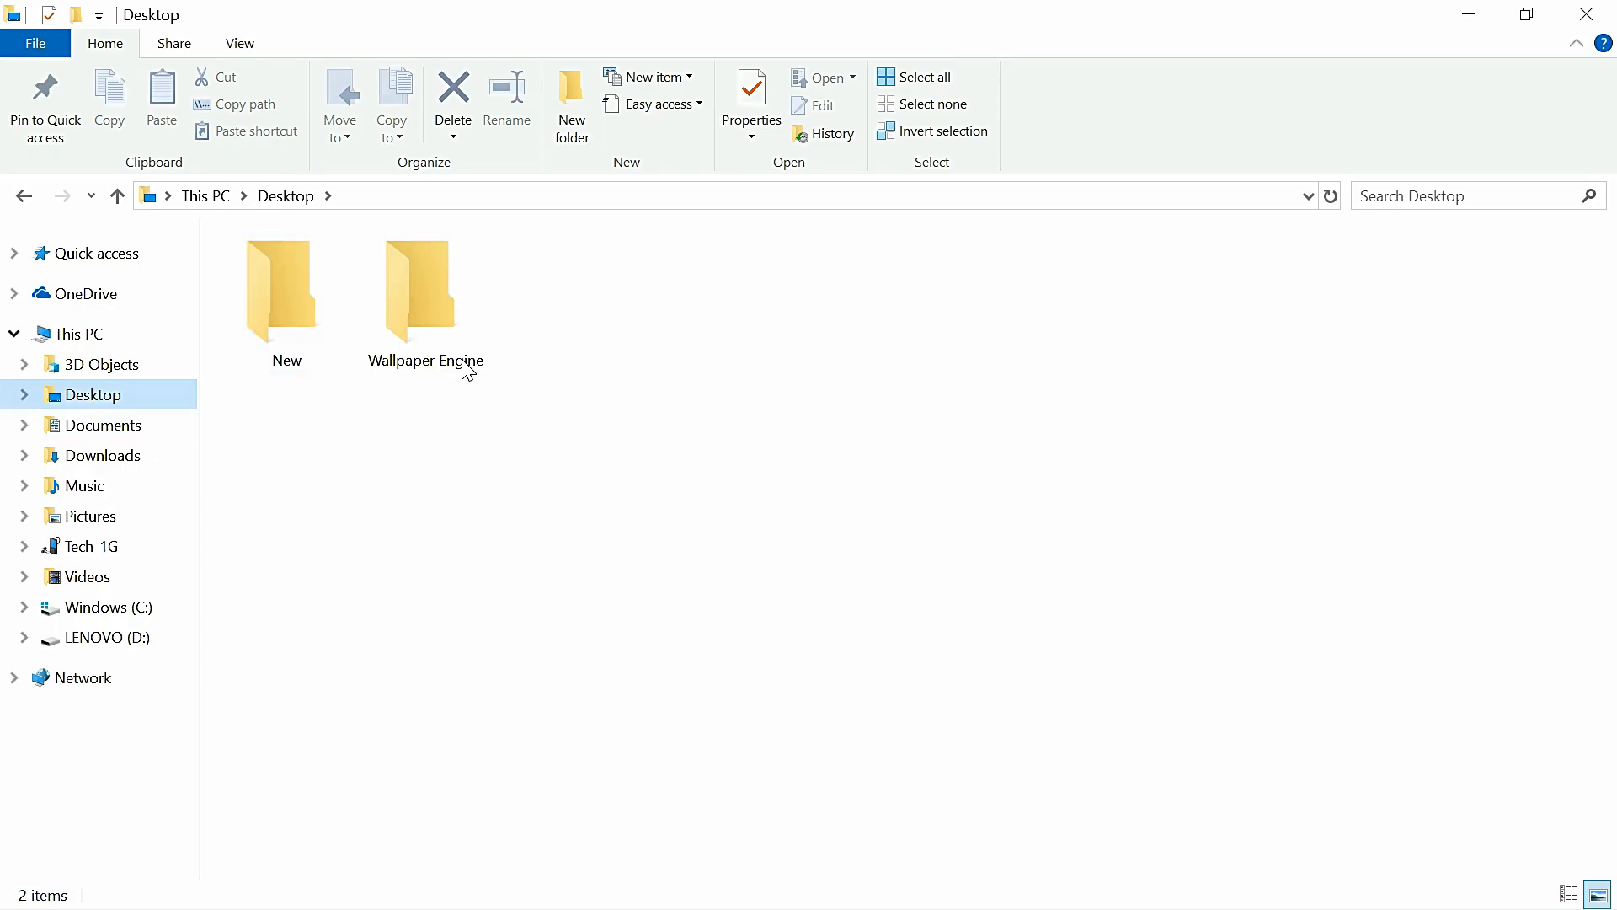
Enter the Wallpaper Engine folder and run the wallpaper64 application from its context menu.
double_click(417, 289)
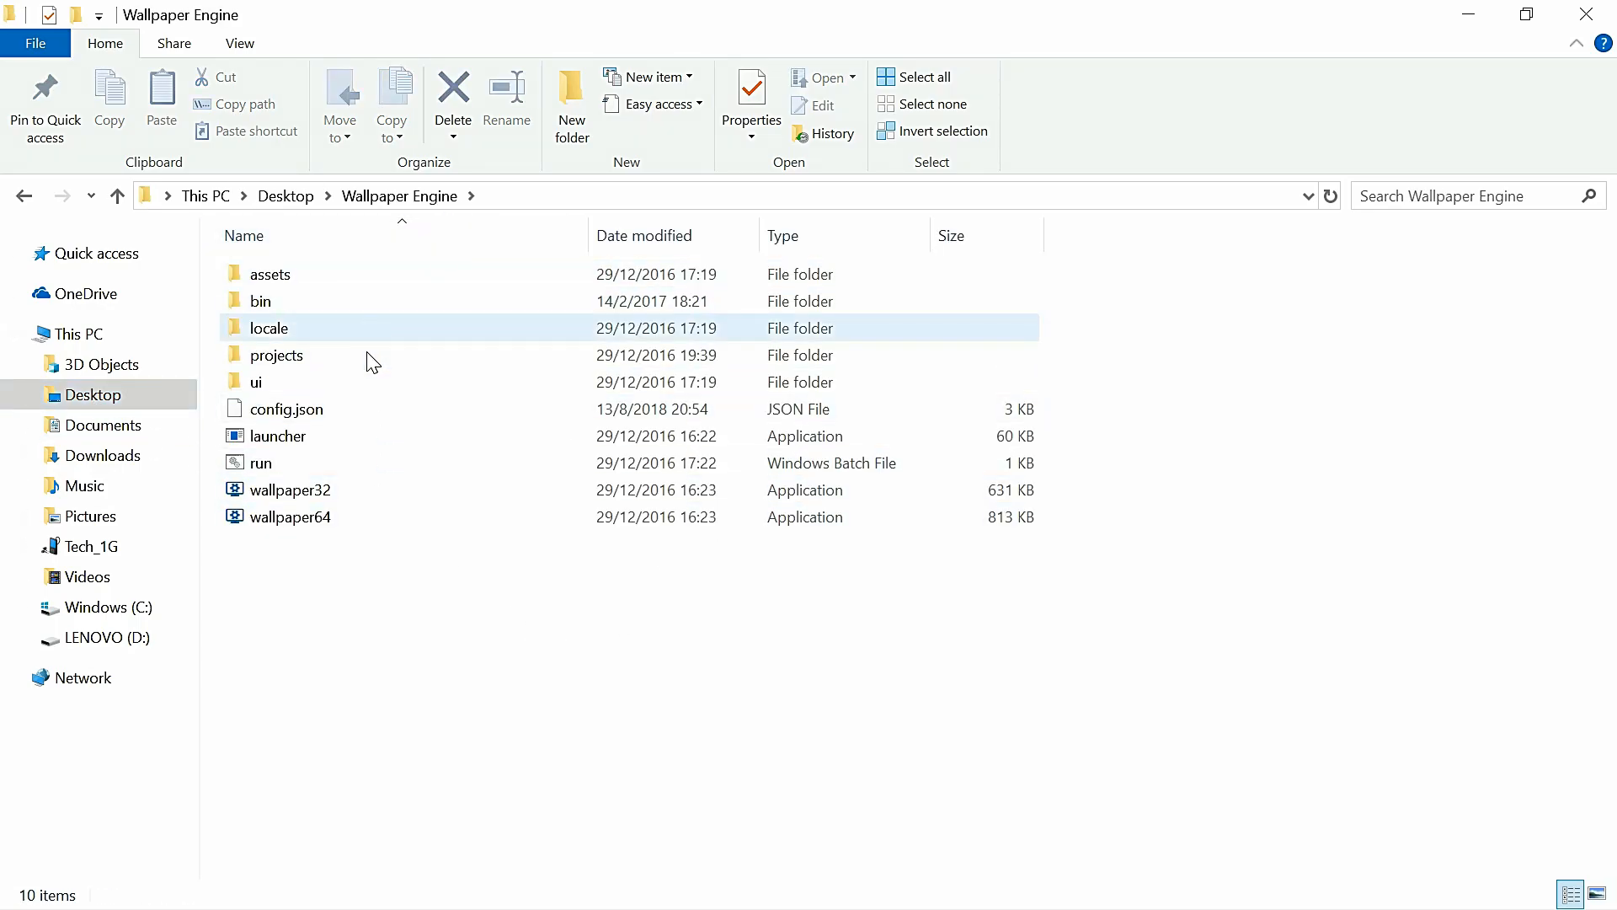
click(292, 517)
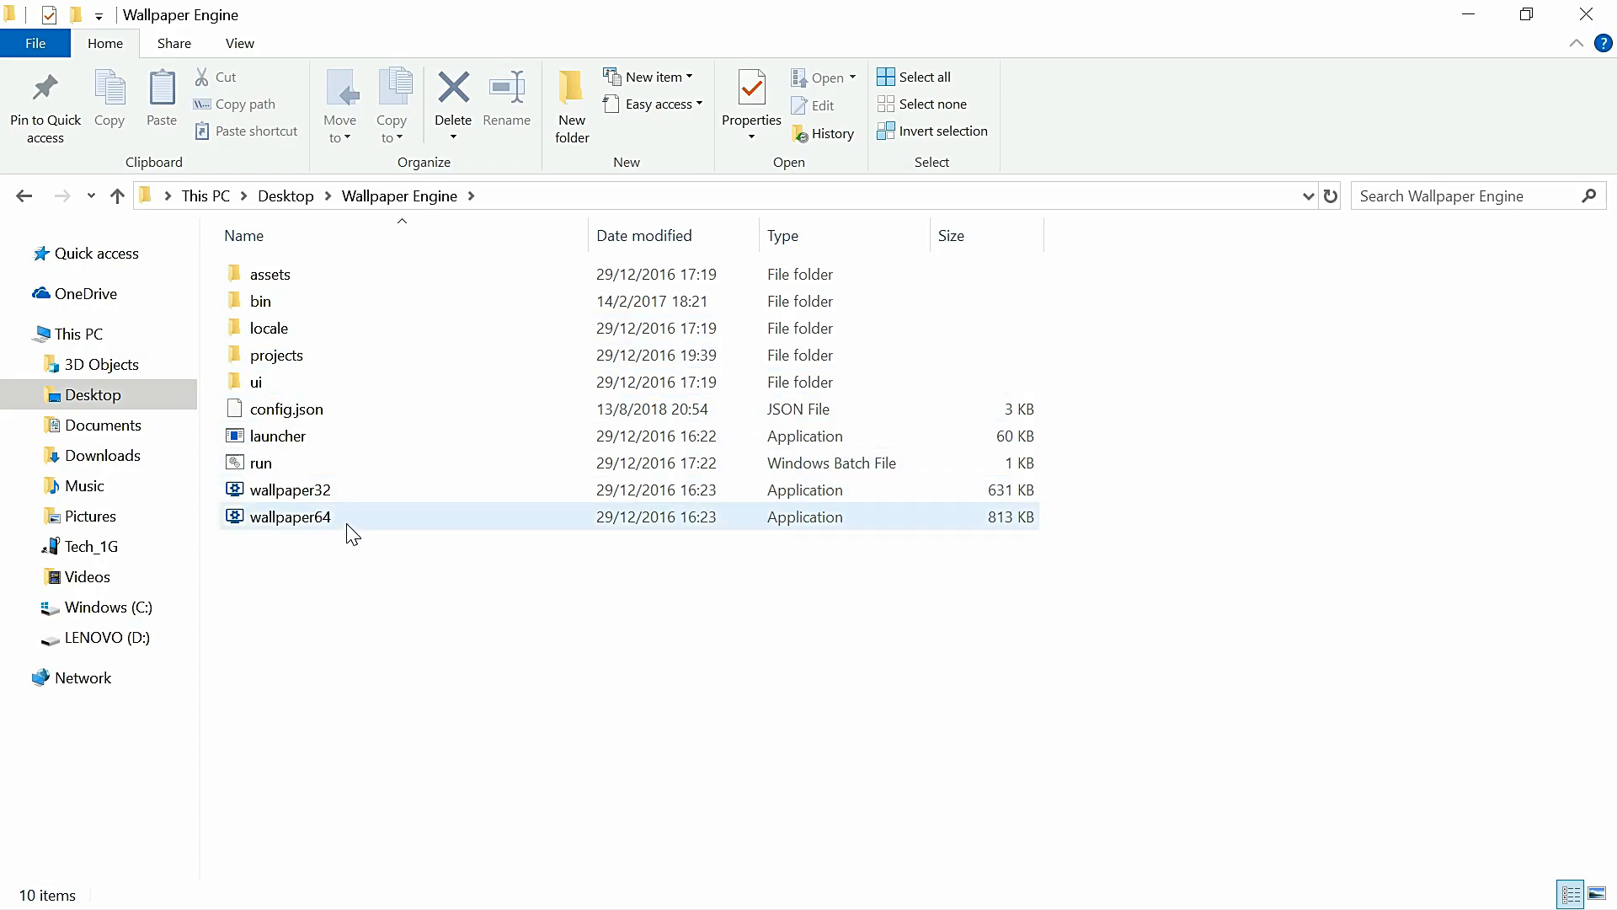
mouse_move(348, 554)
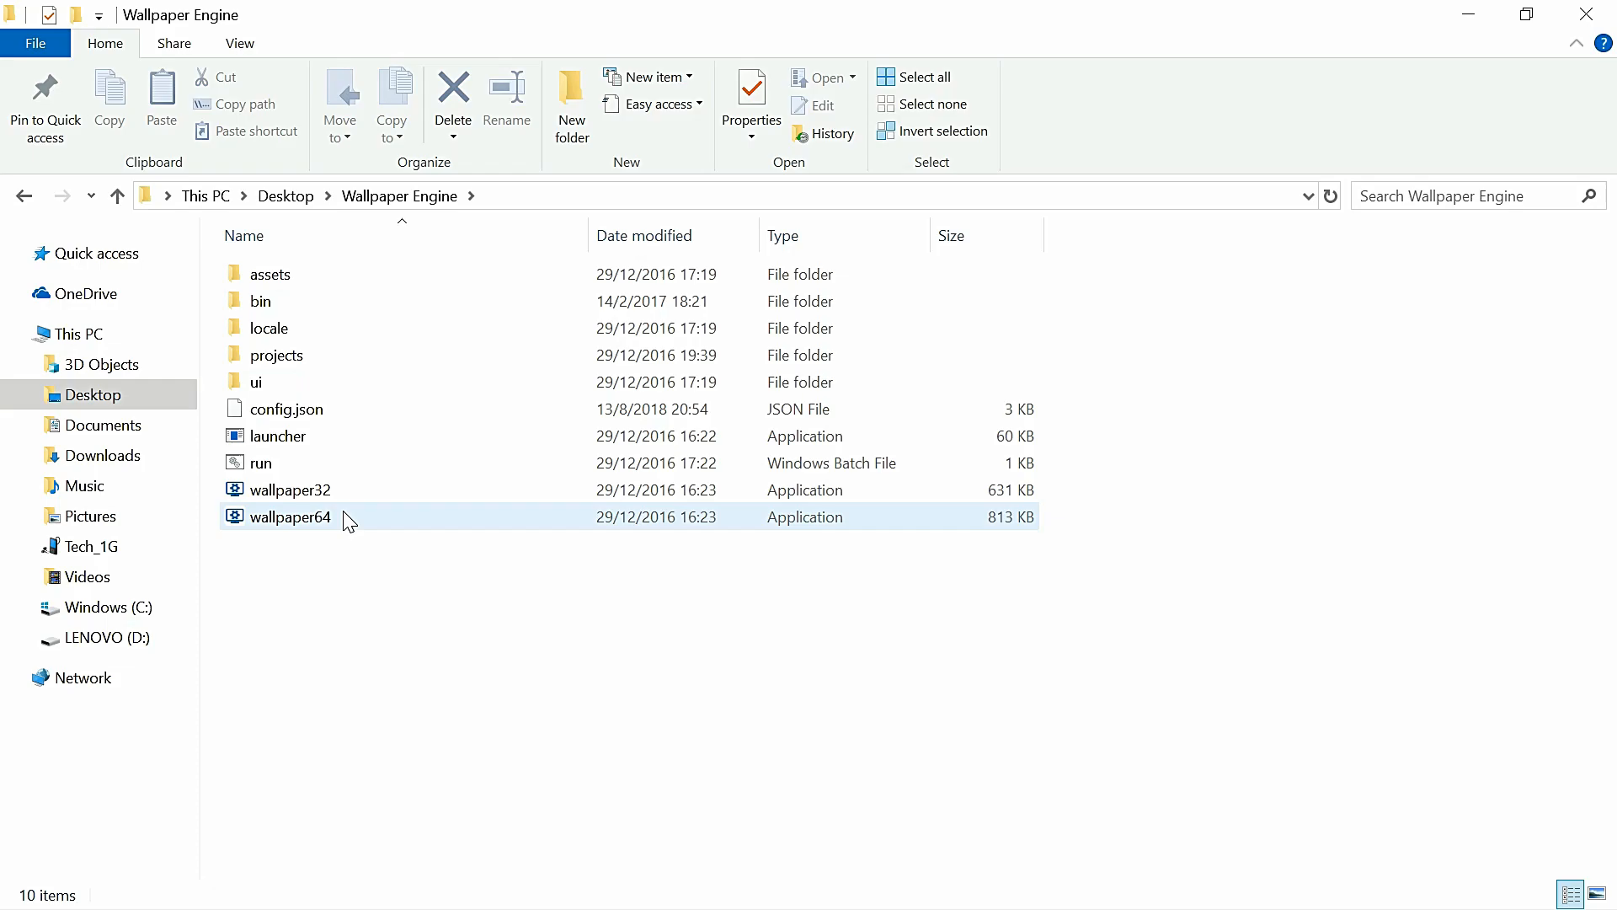
right_click(387, 525)
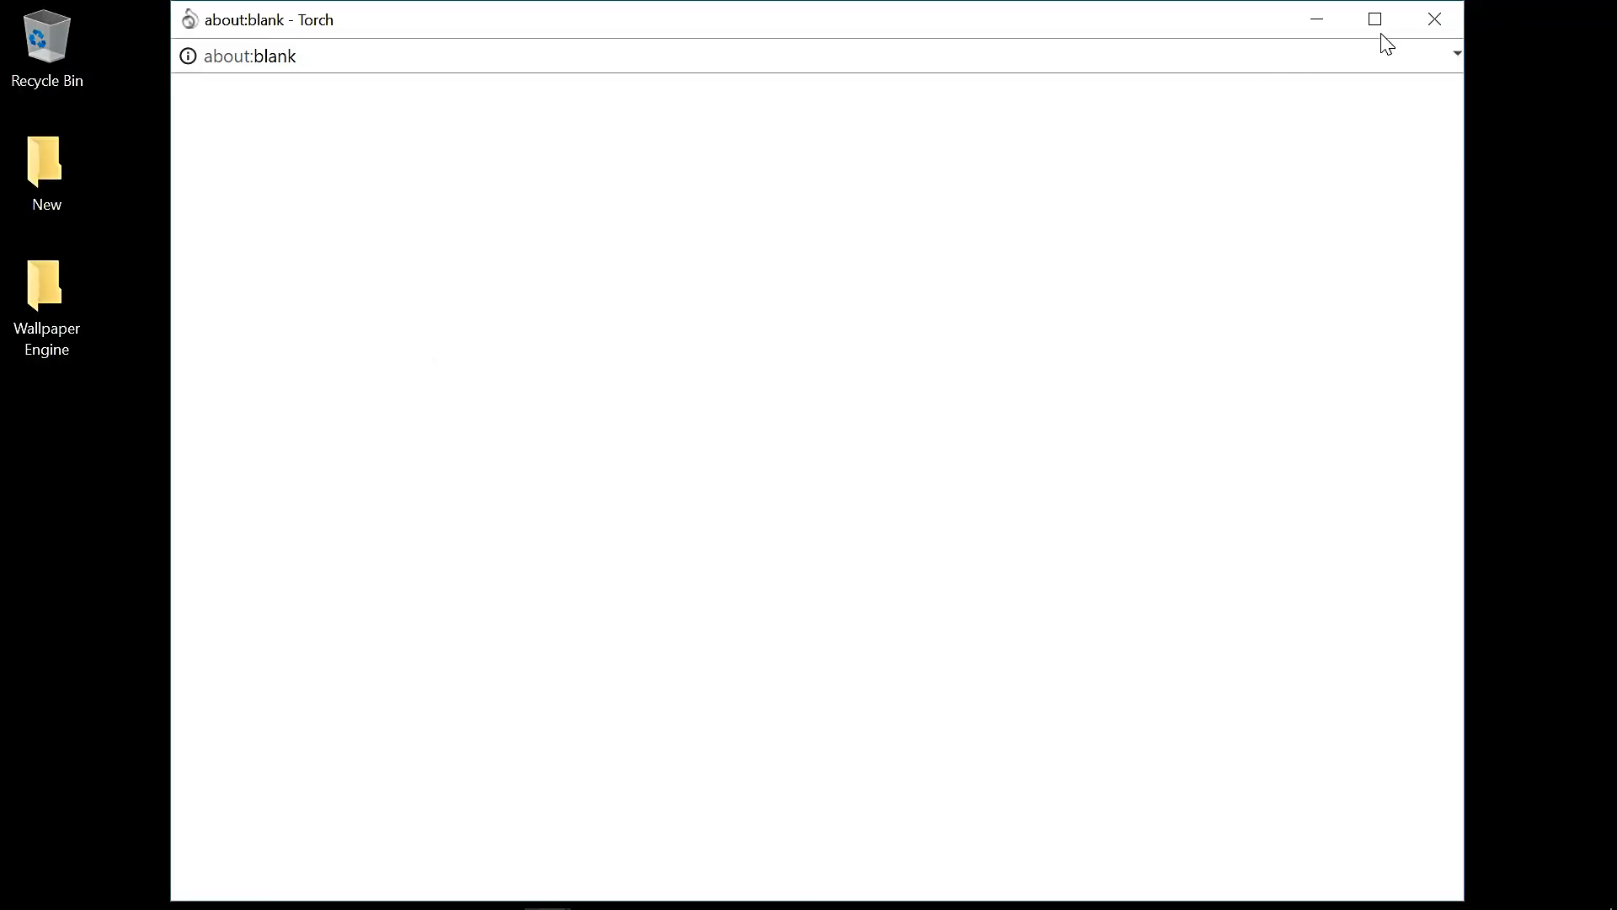
Close the about:blank Torch window and bring up Wallpaper Engine's Browse Wallpapers from the tray.
click(1433, 18)
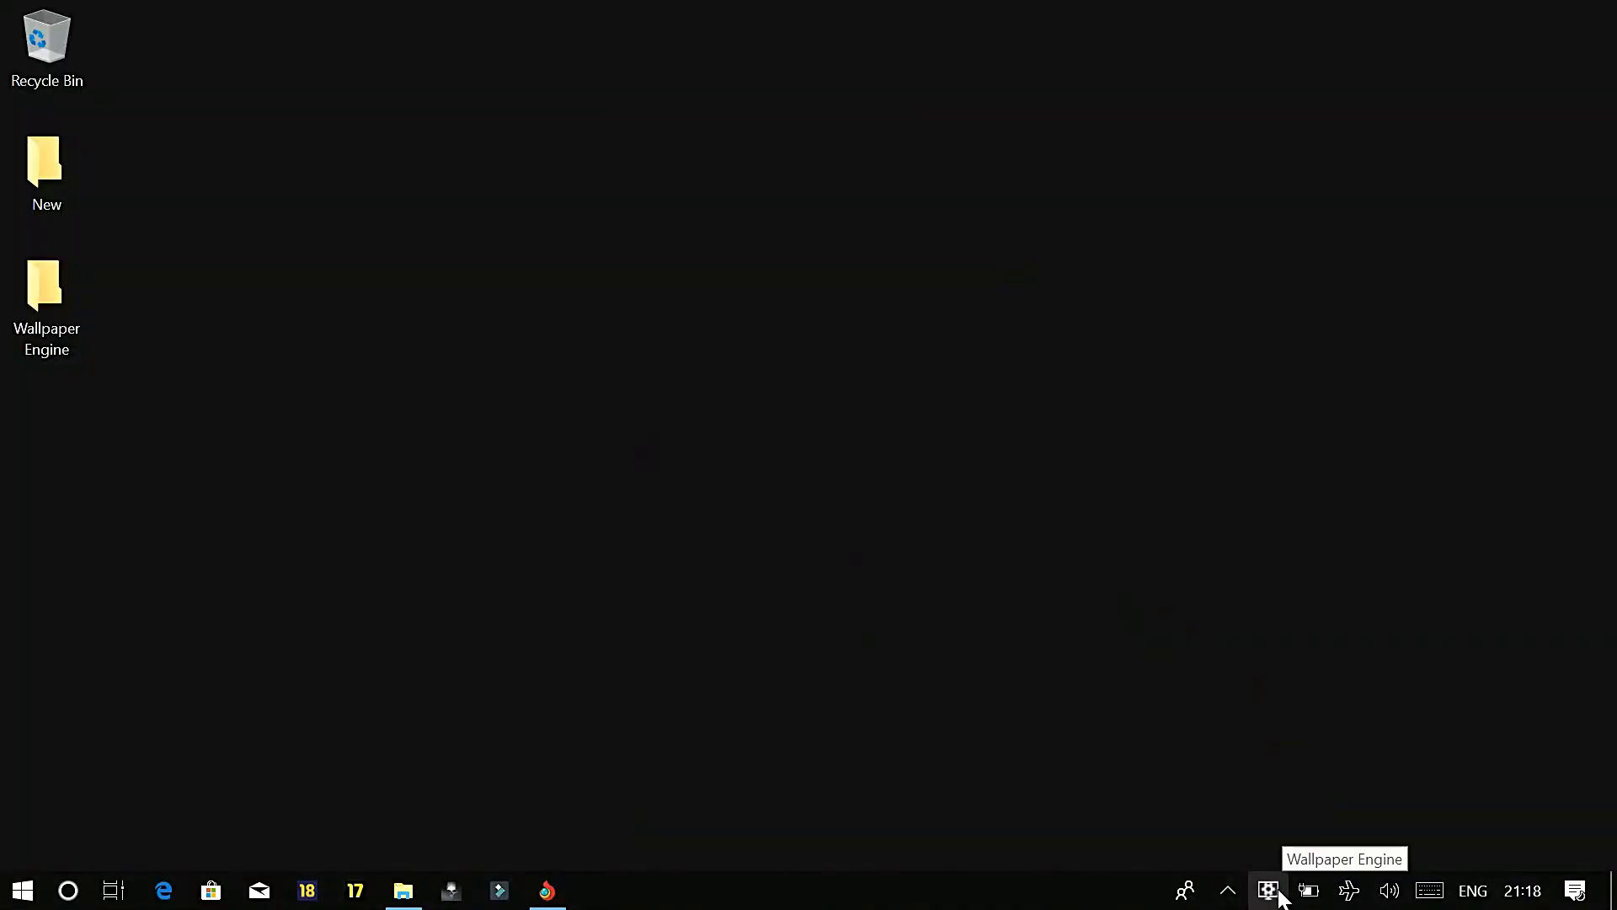
click(1268, 891)
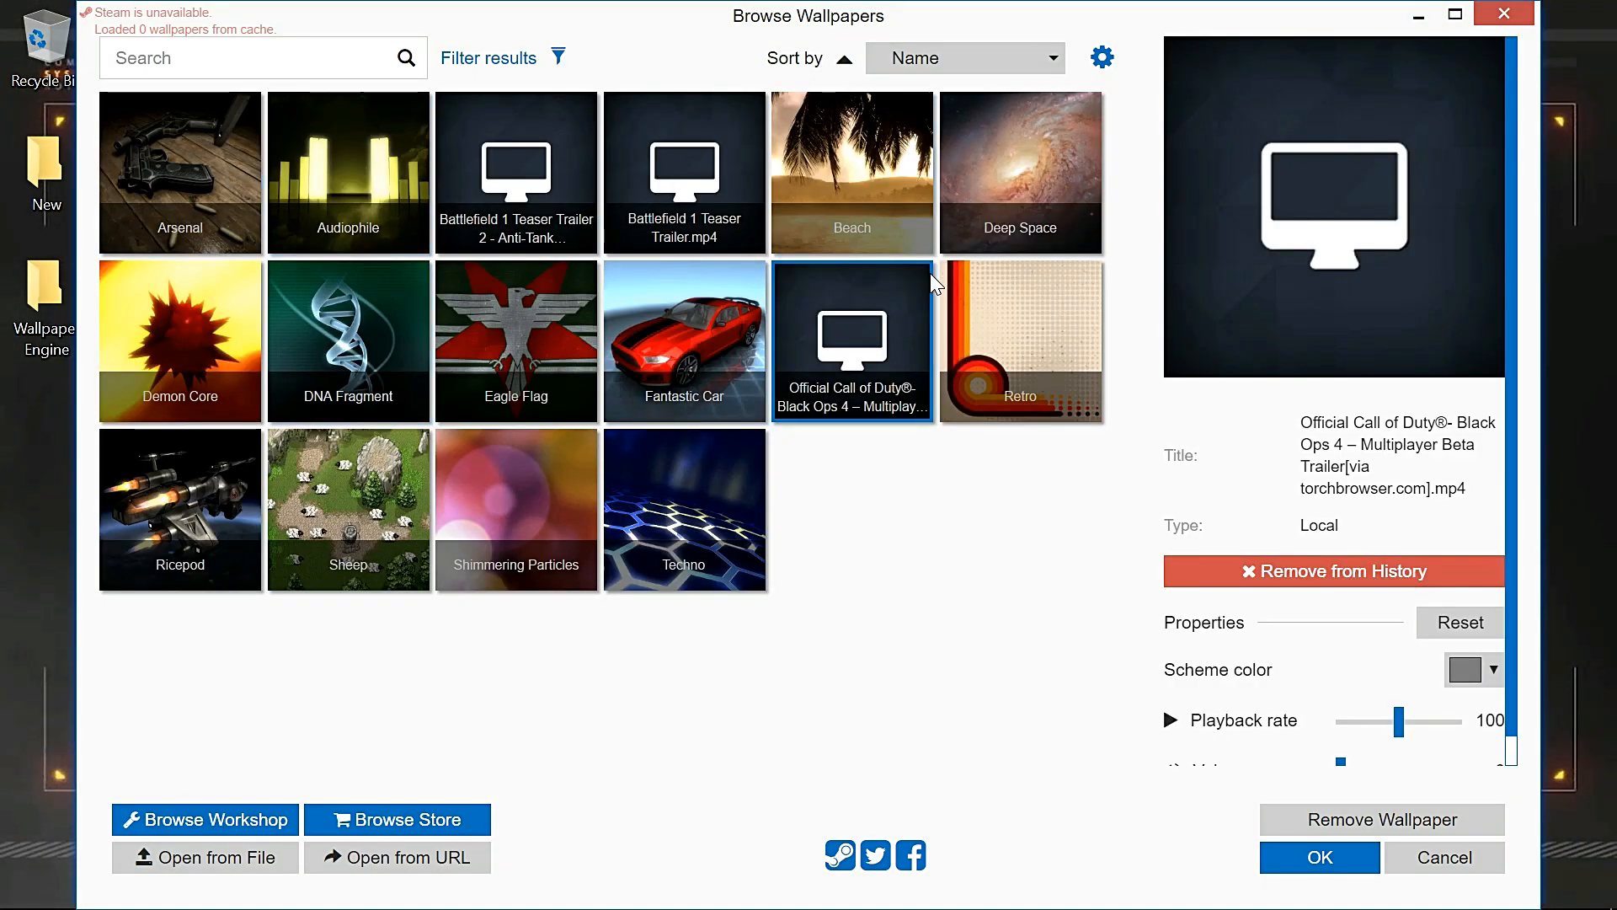
Apply the Techno hexagon scene as the desktop wallpaper and start Open from File.
click(684, 510)
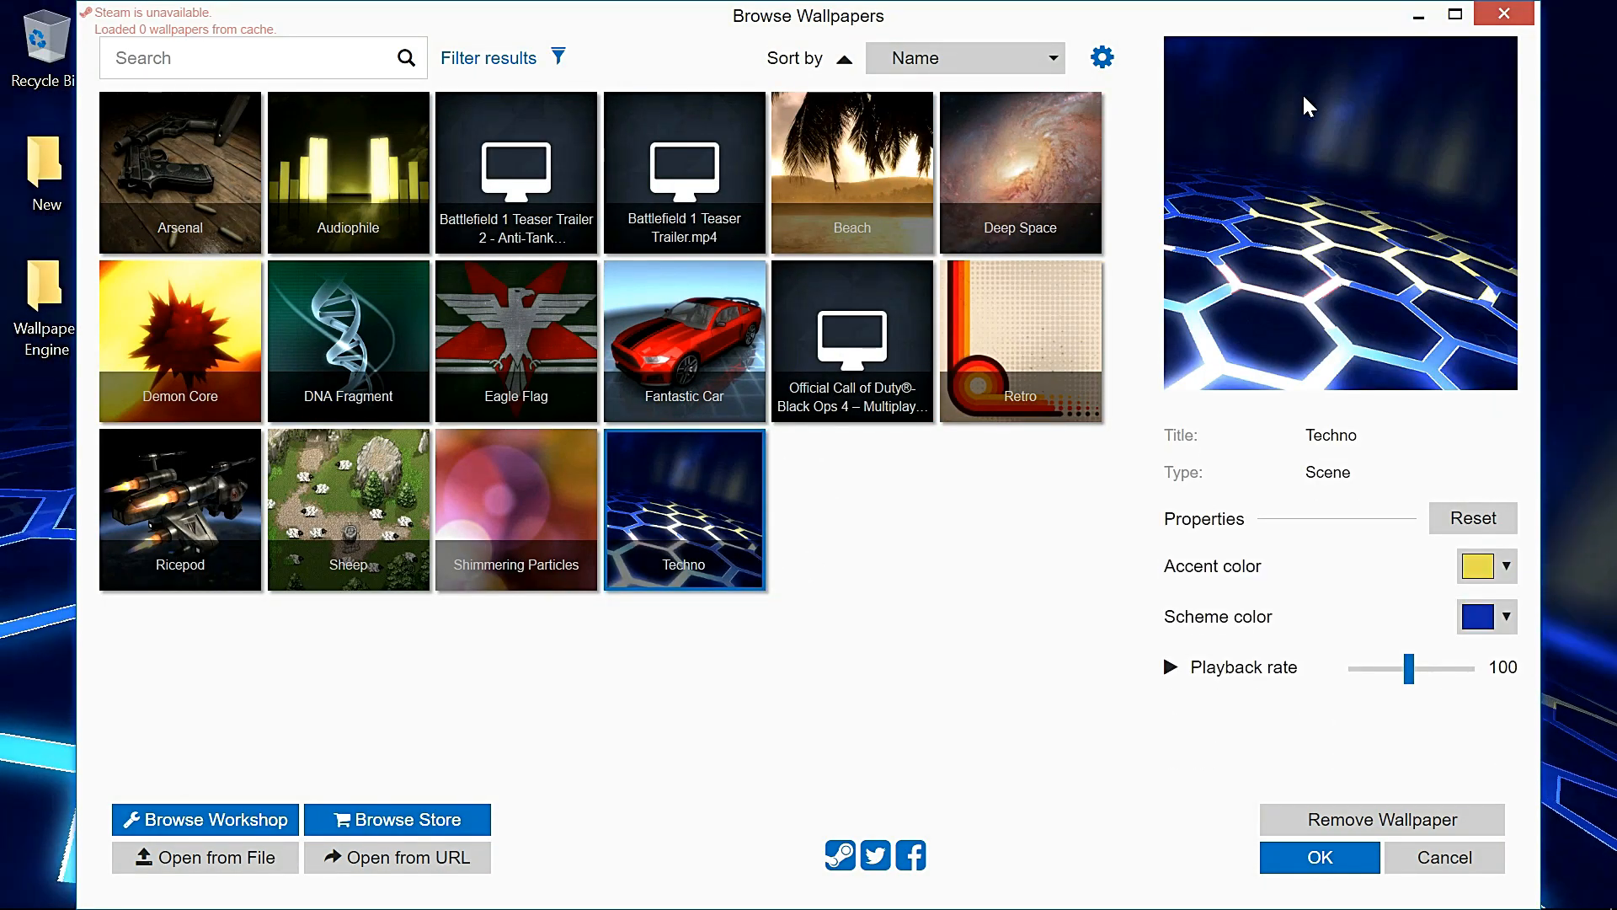
click(1318, 857)
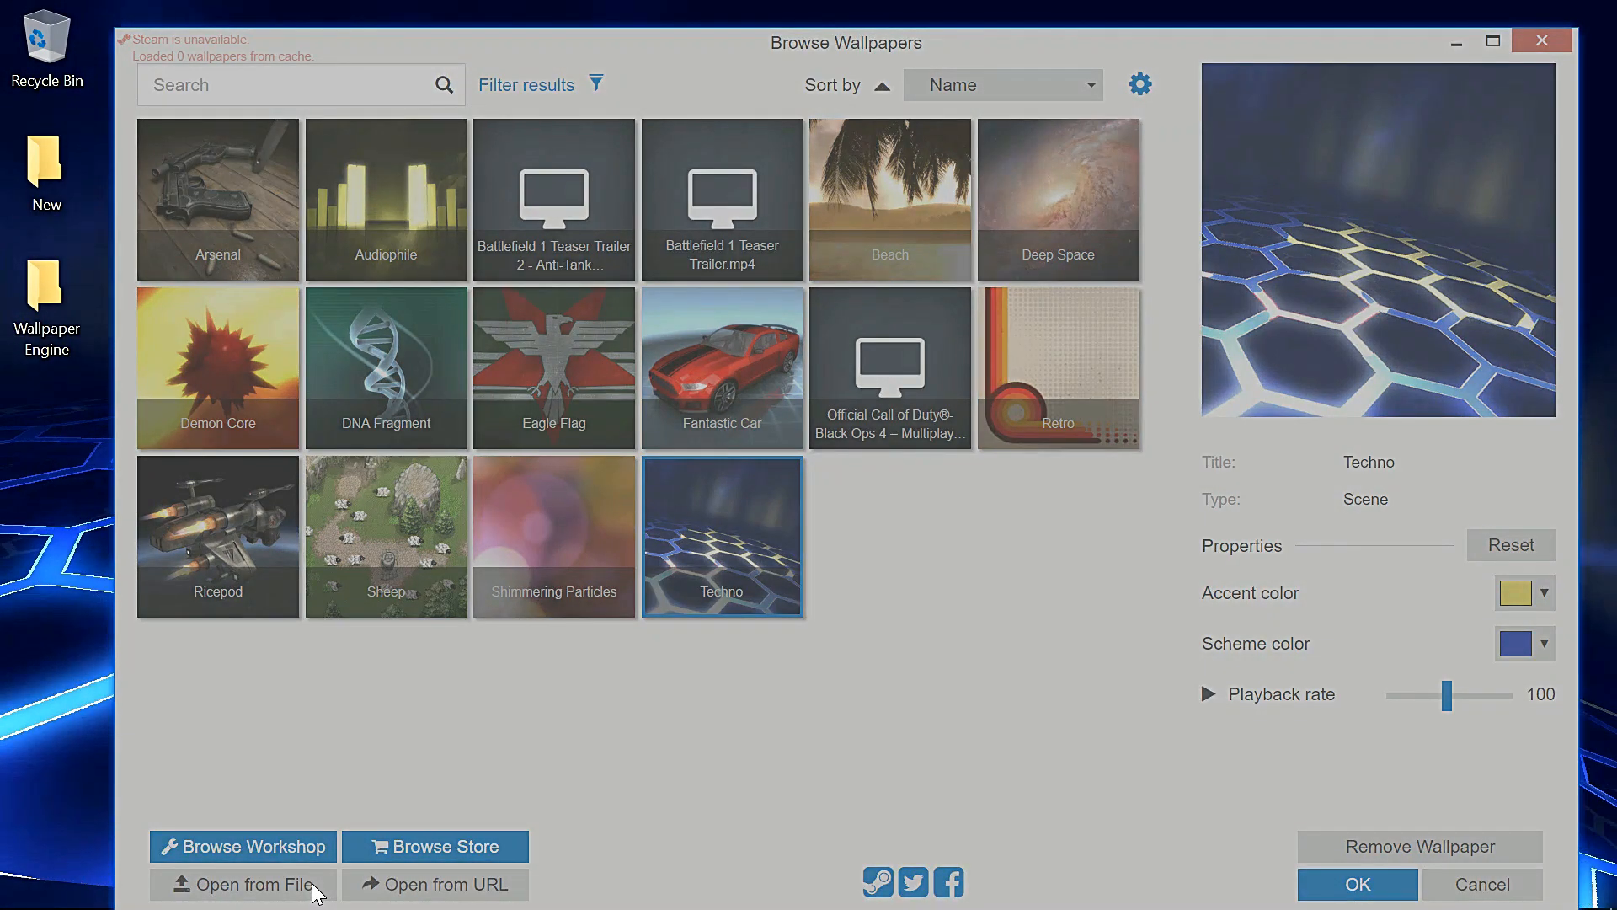
Load the Particle Background video from Downloads as the wallpaper and lower its volume.
click(242, 883)
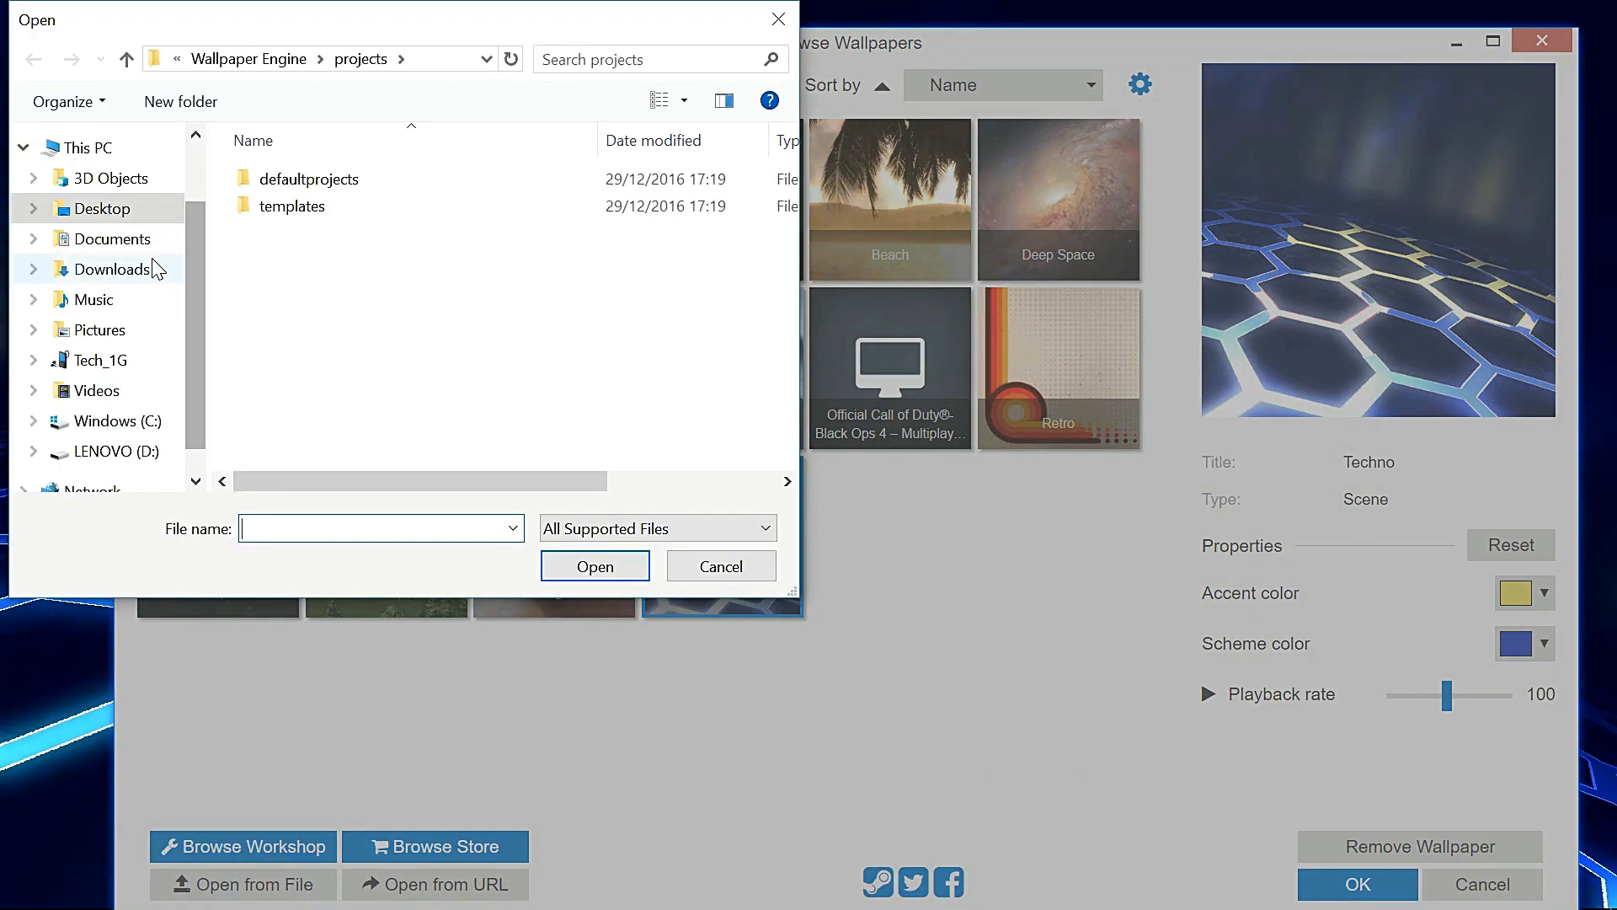
click(114, 268)
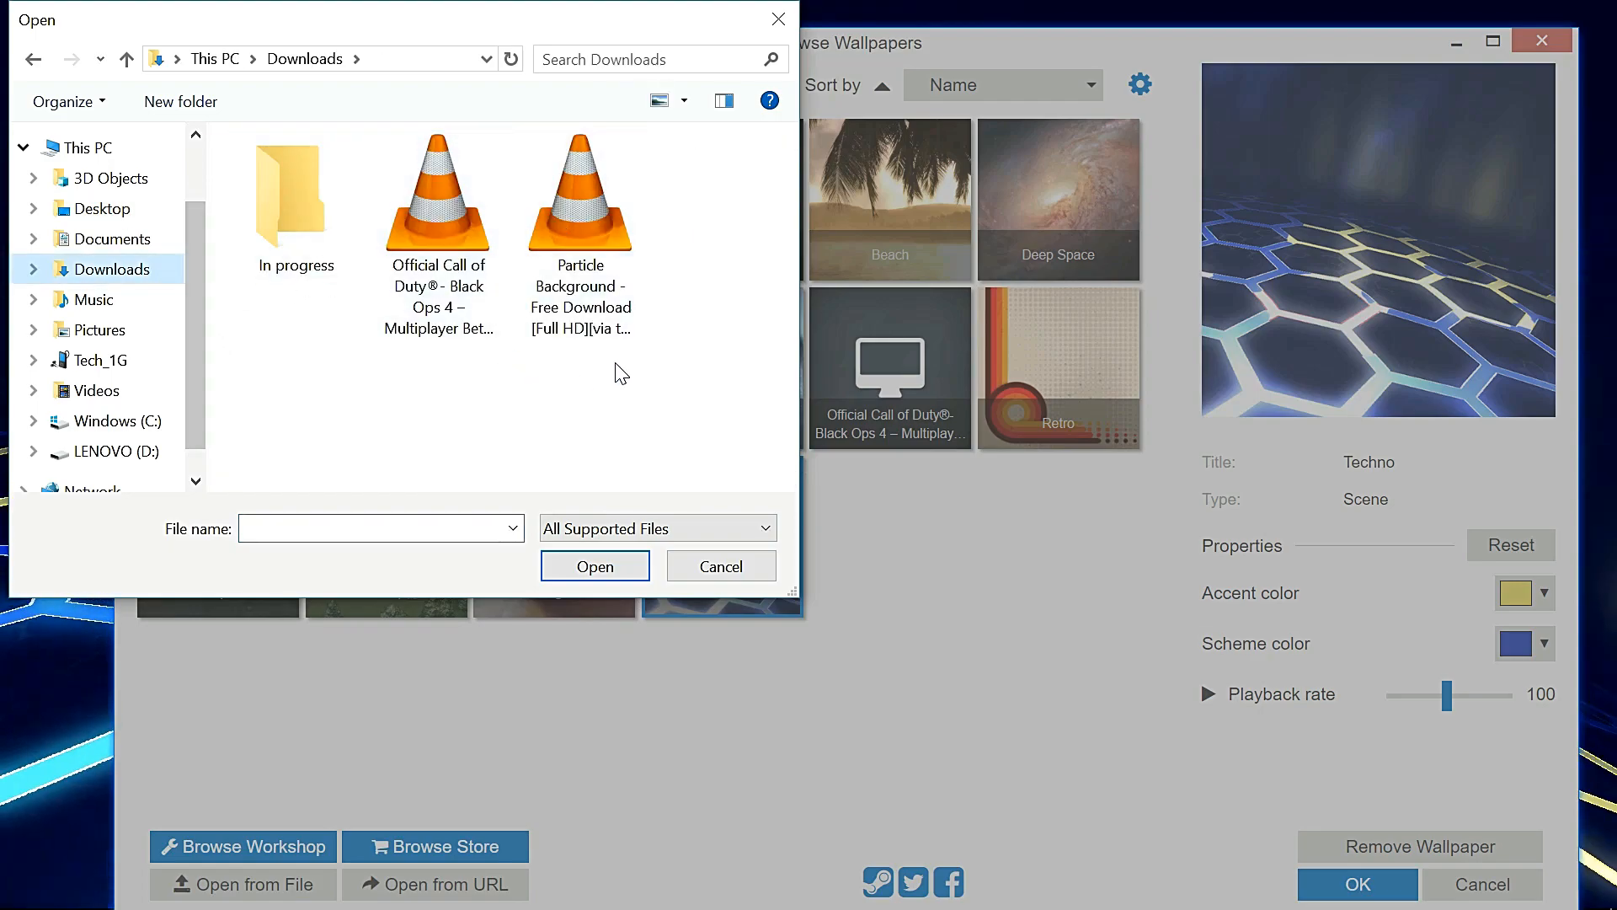
click(580, 206)
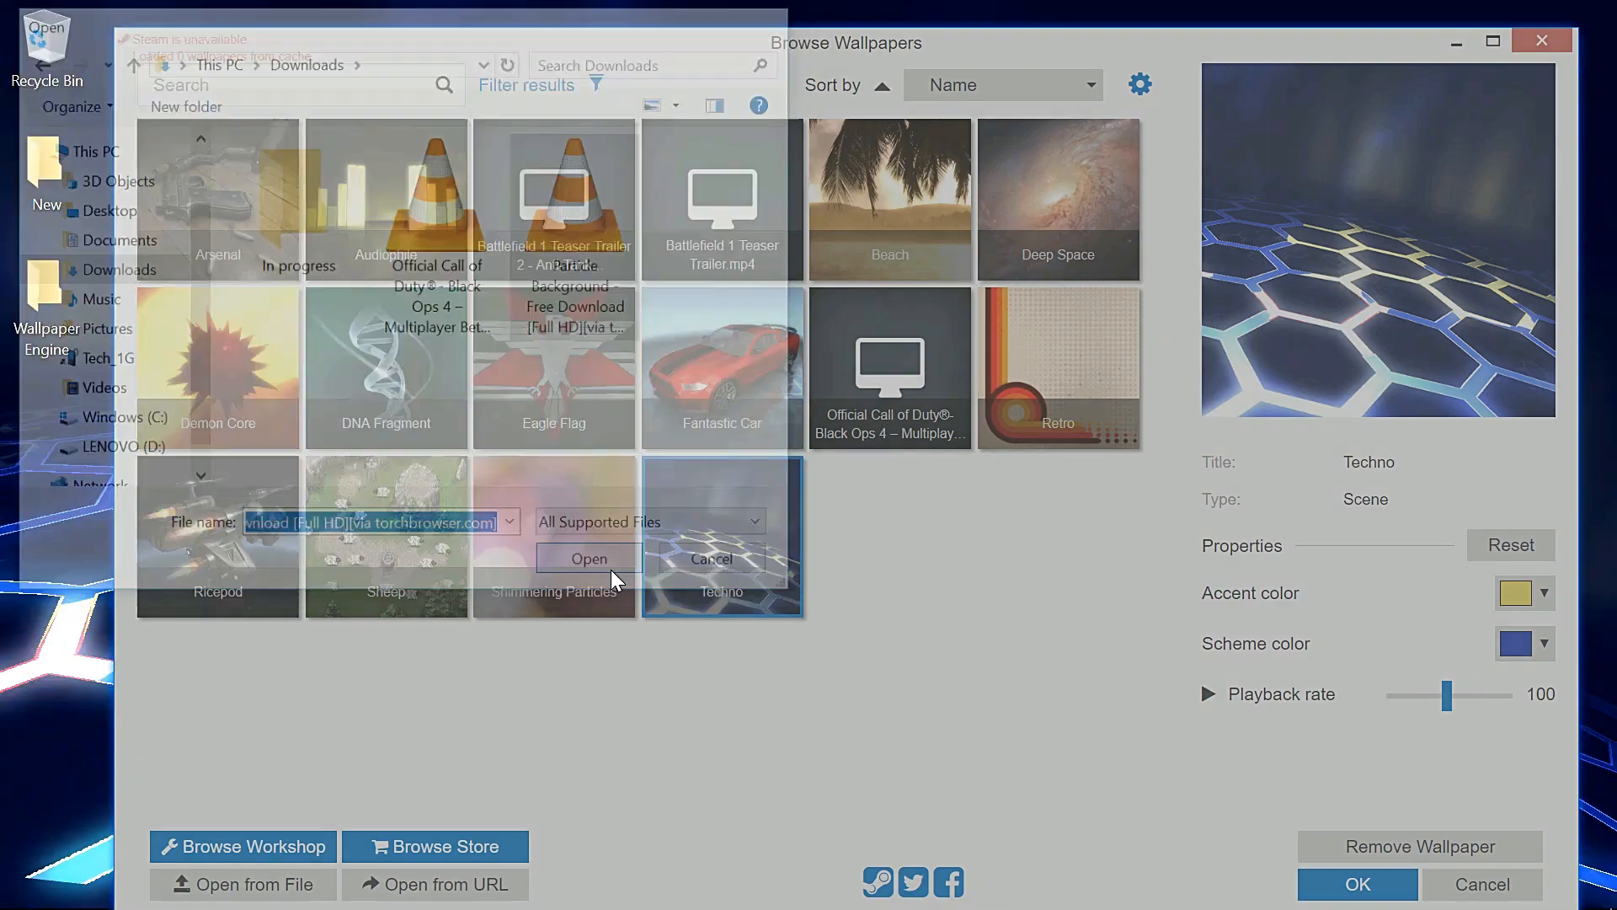
click(588, 558)
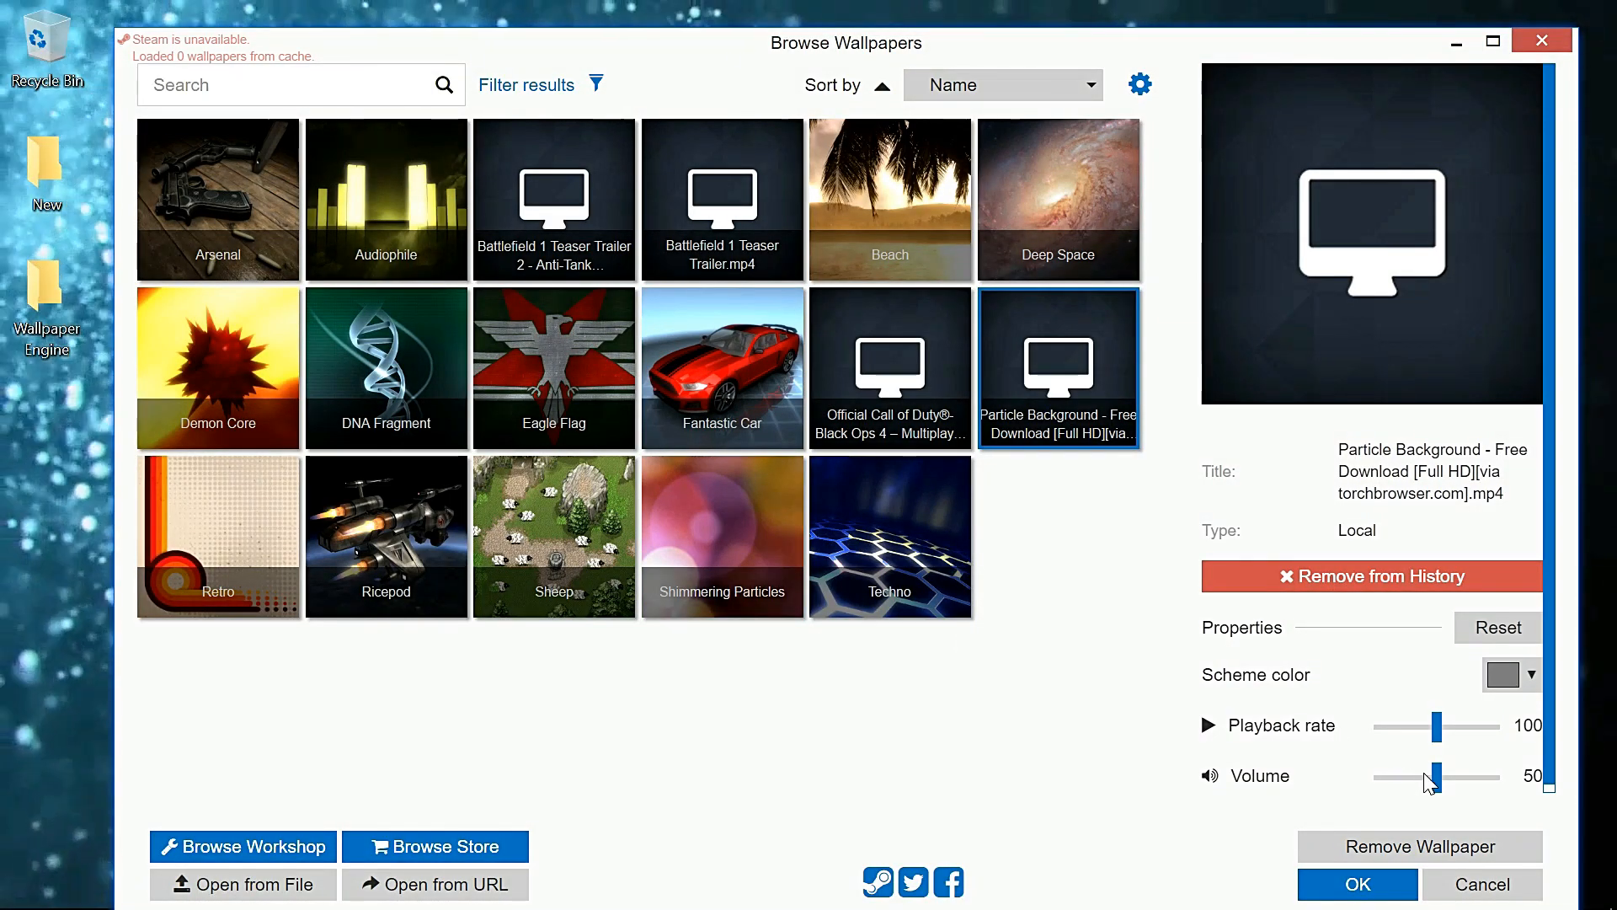
drag(1434, 776, 1377, 776)
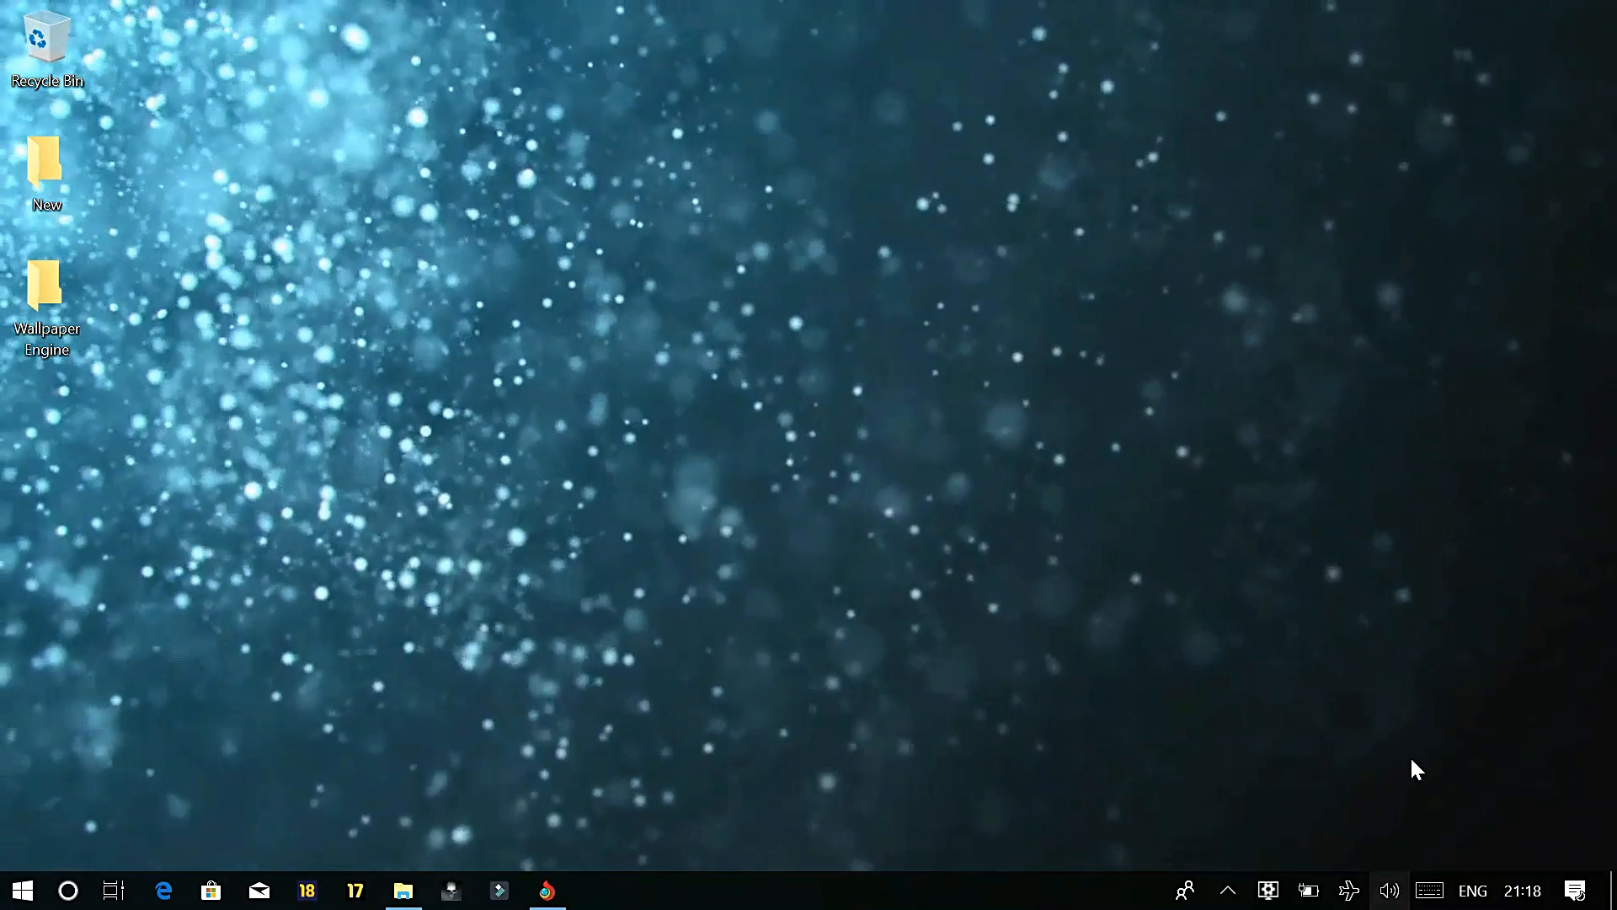
mouse_move(949, 341)
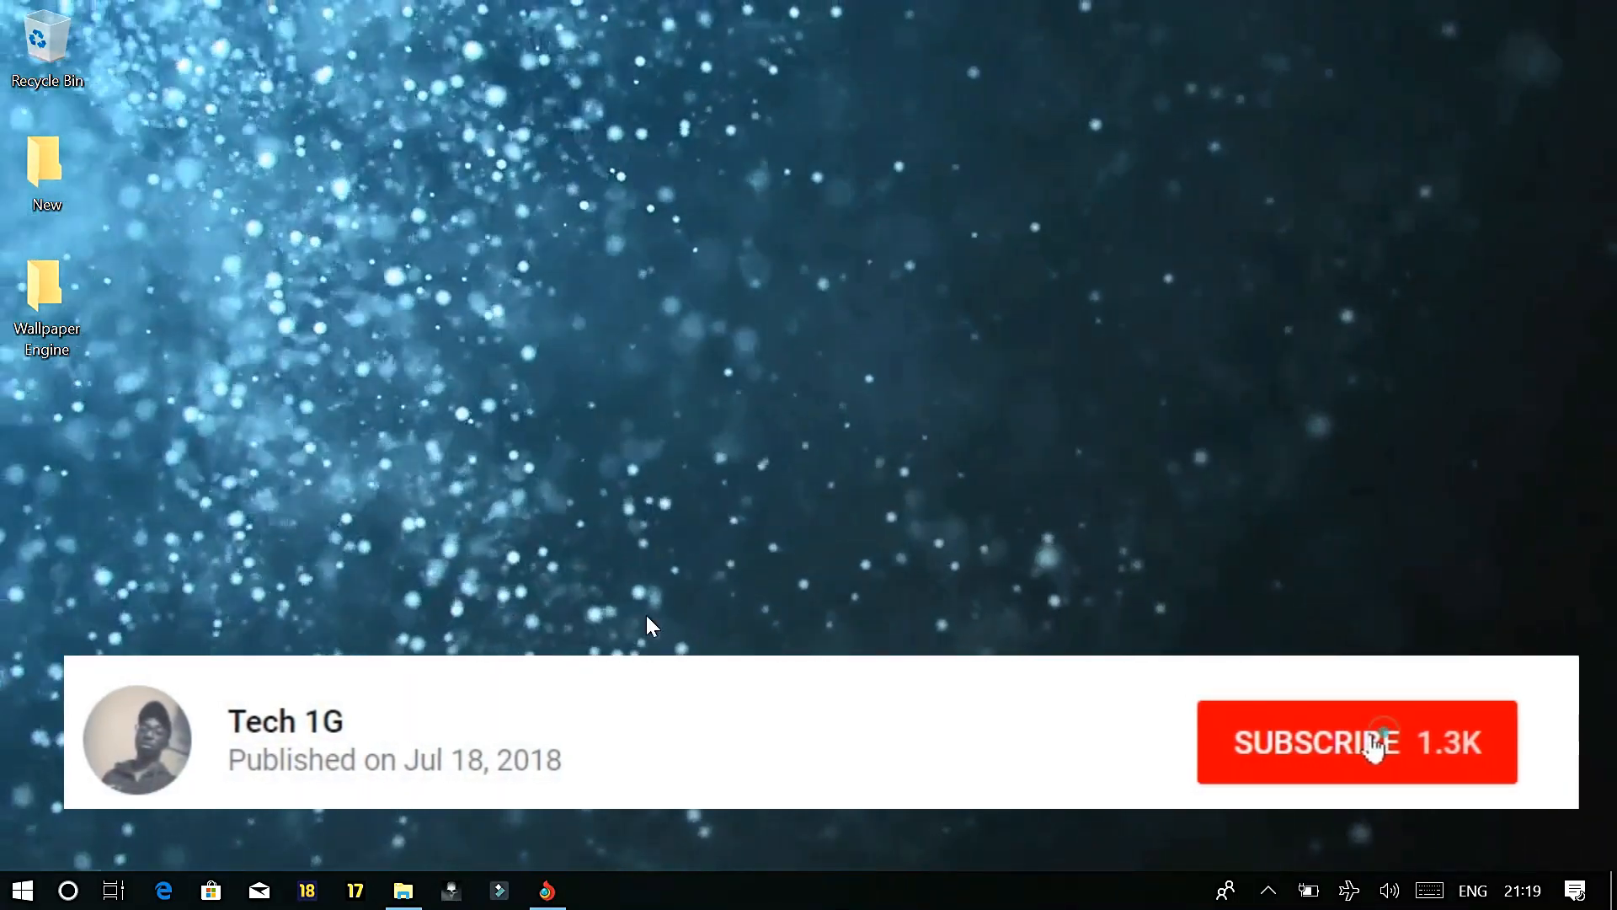
click(1357, 742)
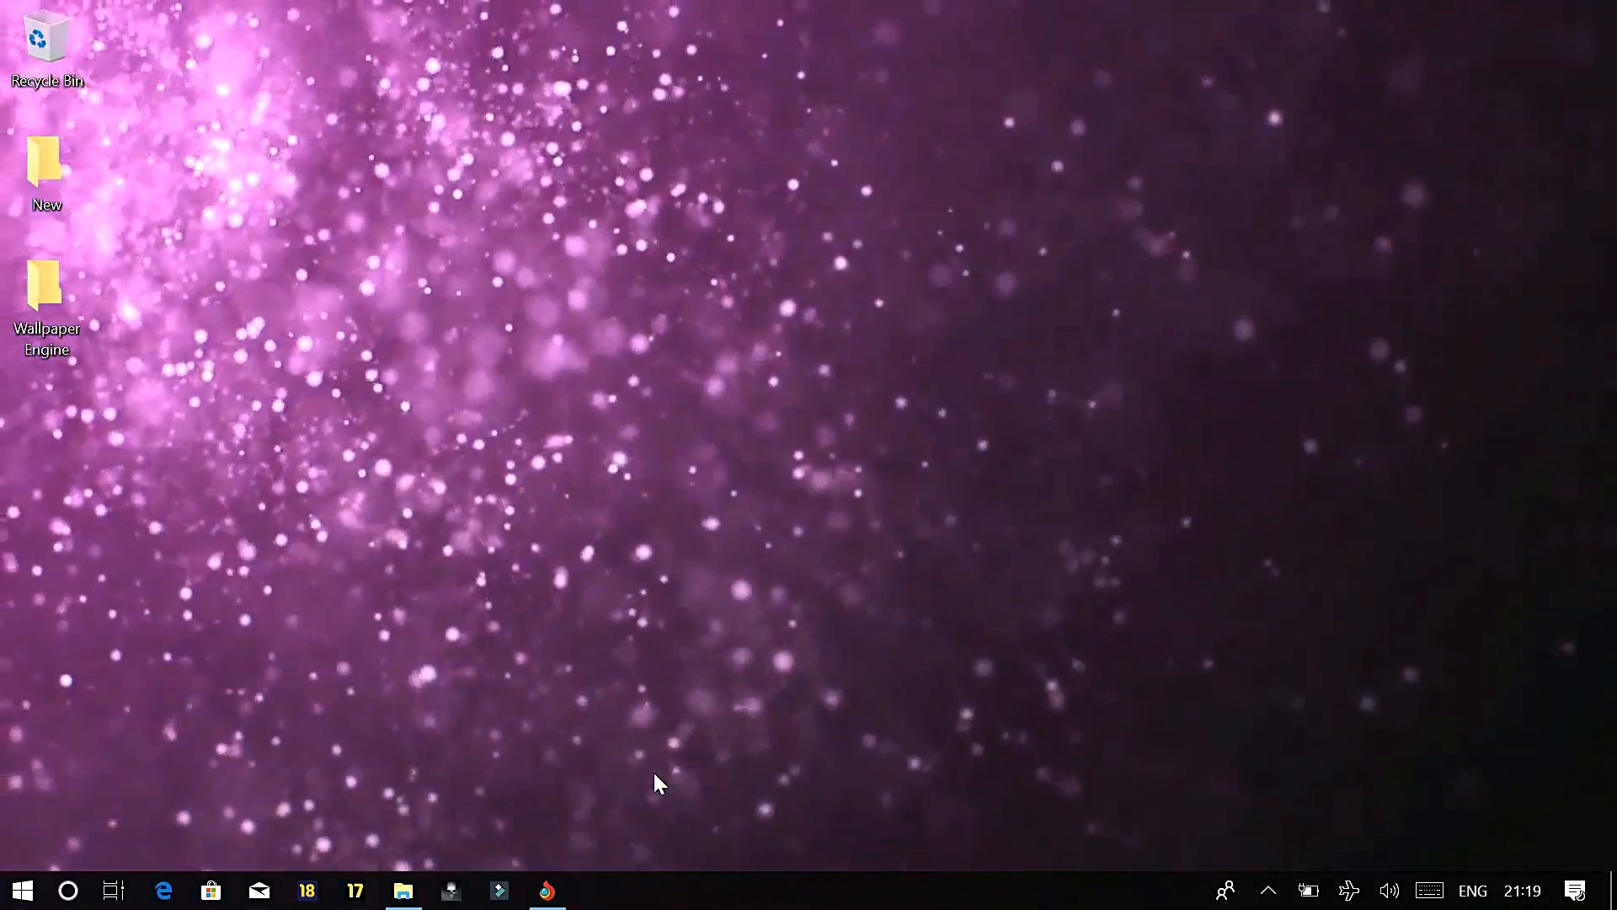
mouse_move(516, 248)
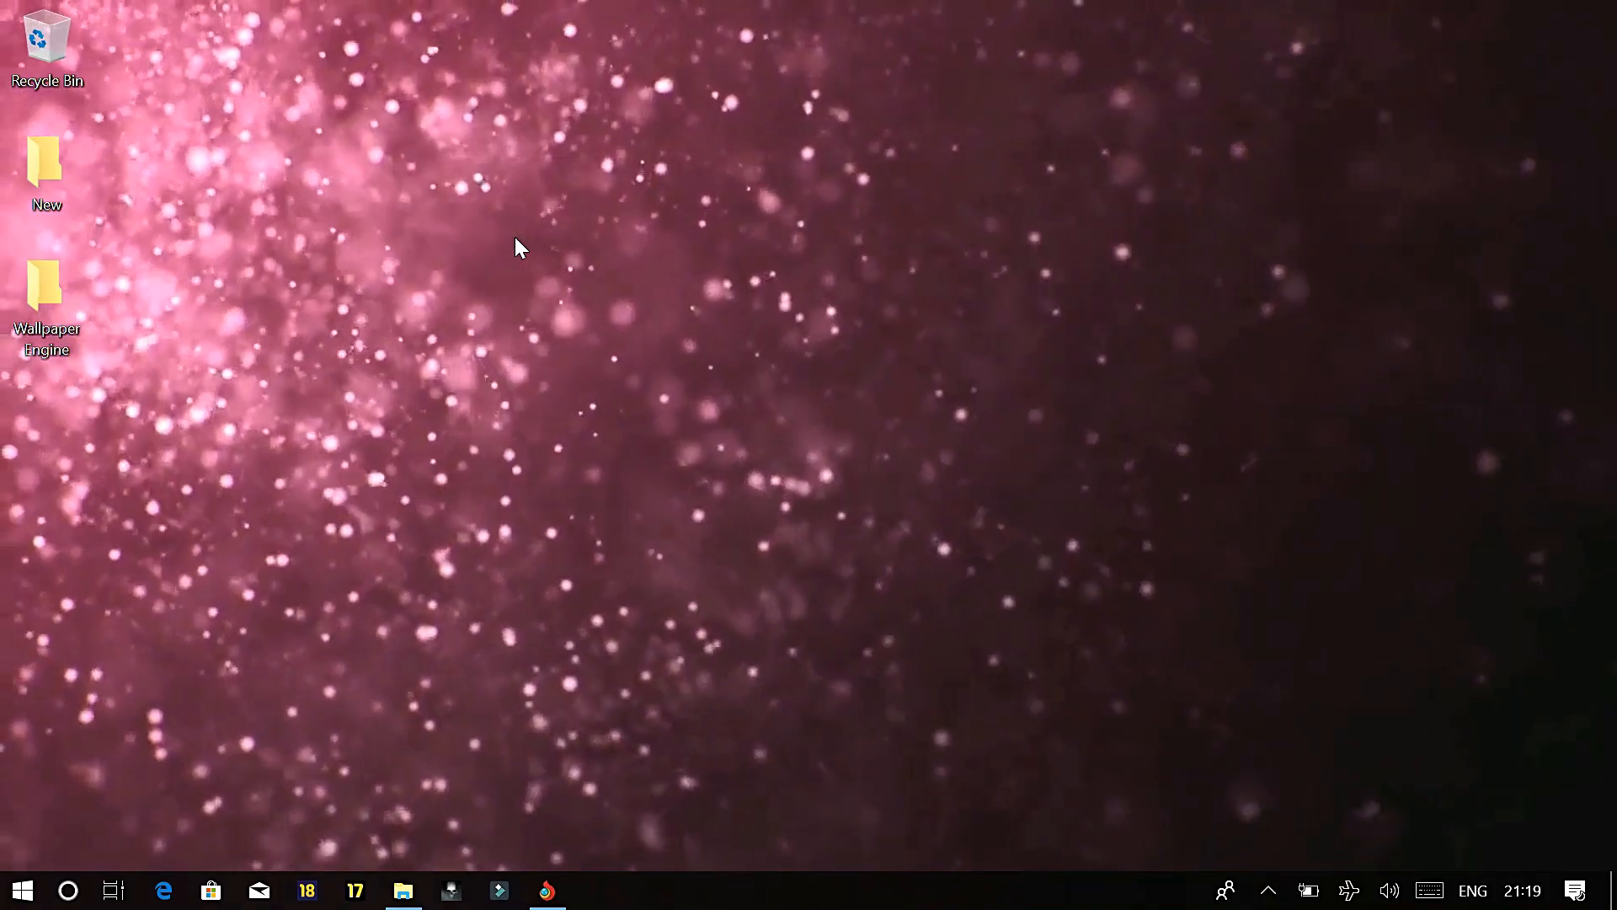
mouse_move(464, 256)
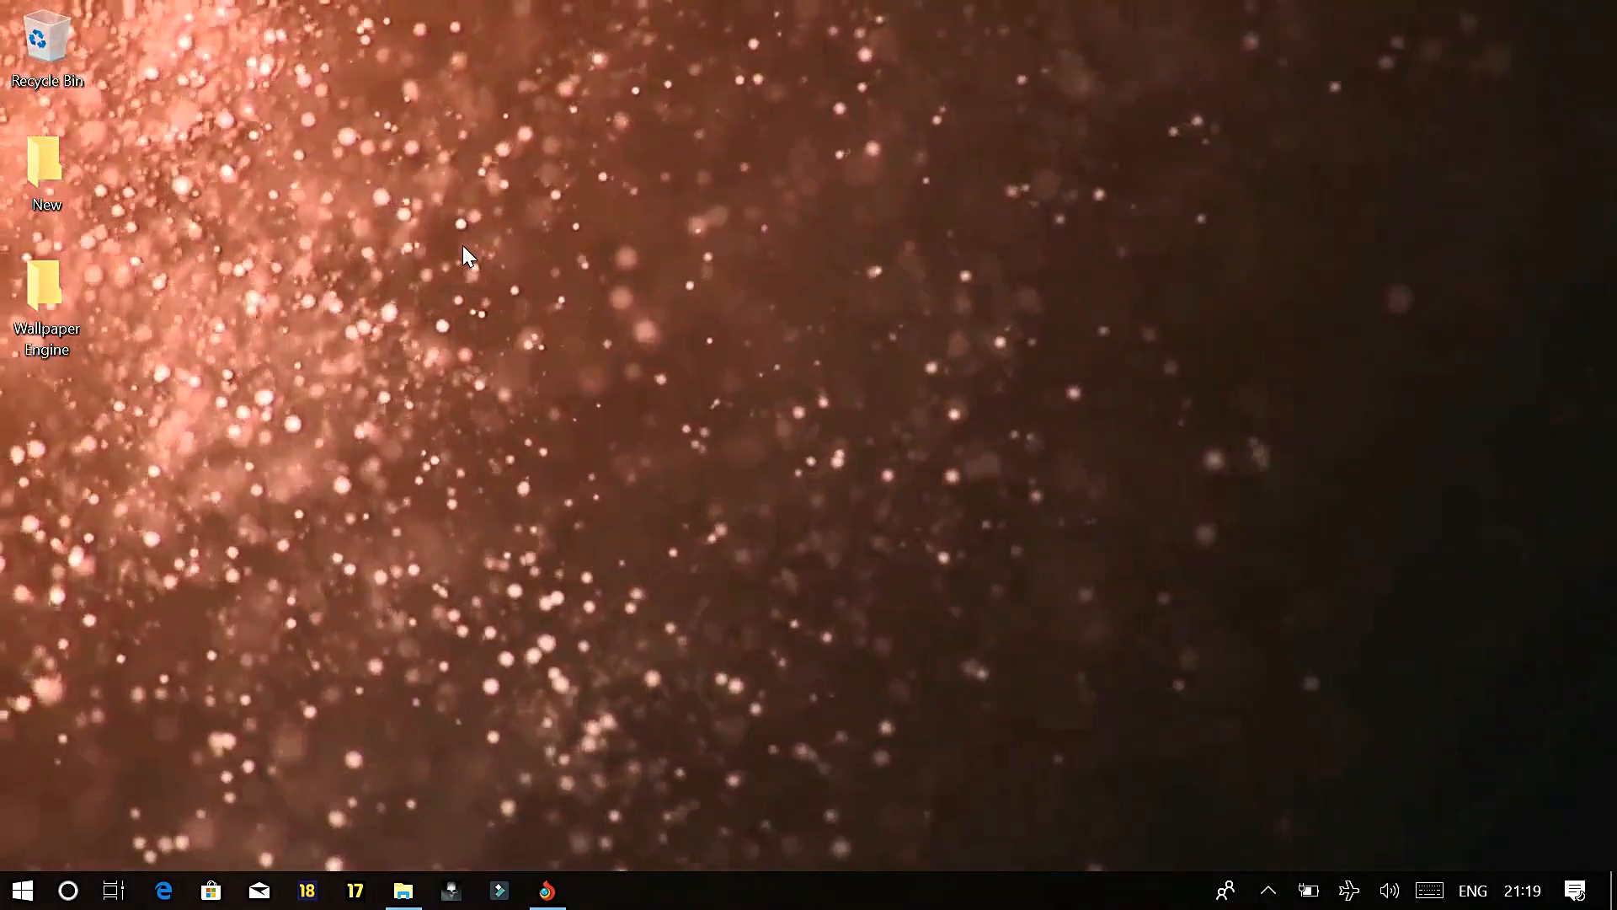